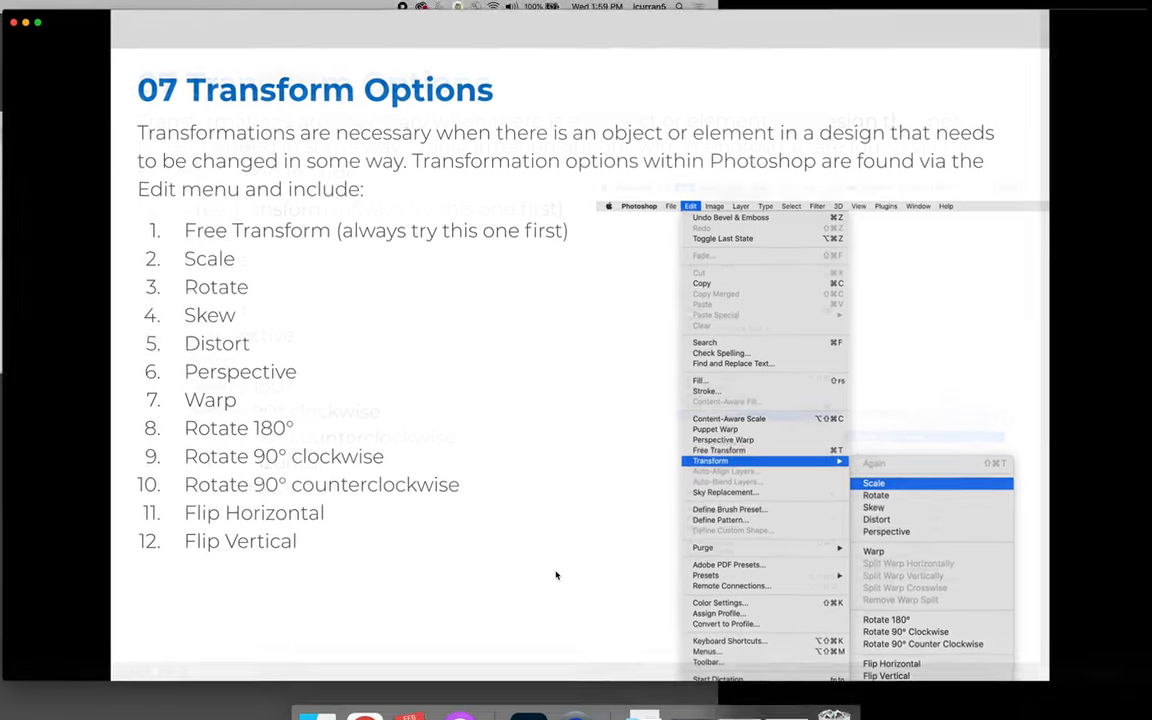
- Leave Chrome's full-screen Transform Options slide and switch to Photoshop
{"action": "left_click", "coordinate": [364, 692]}
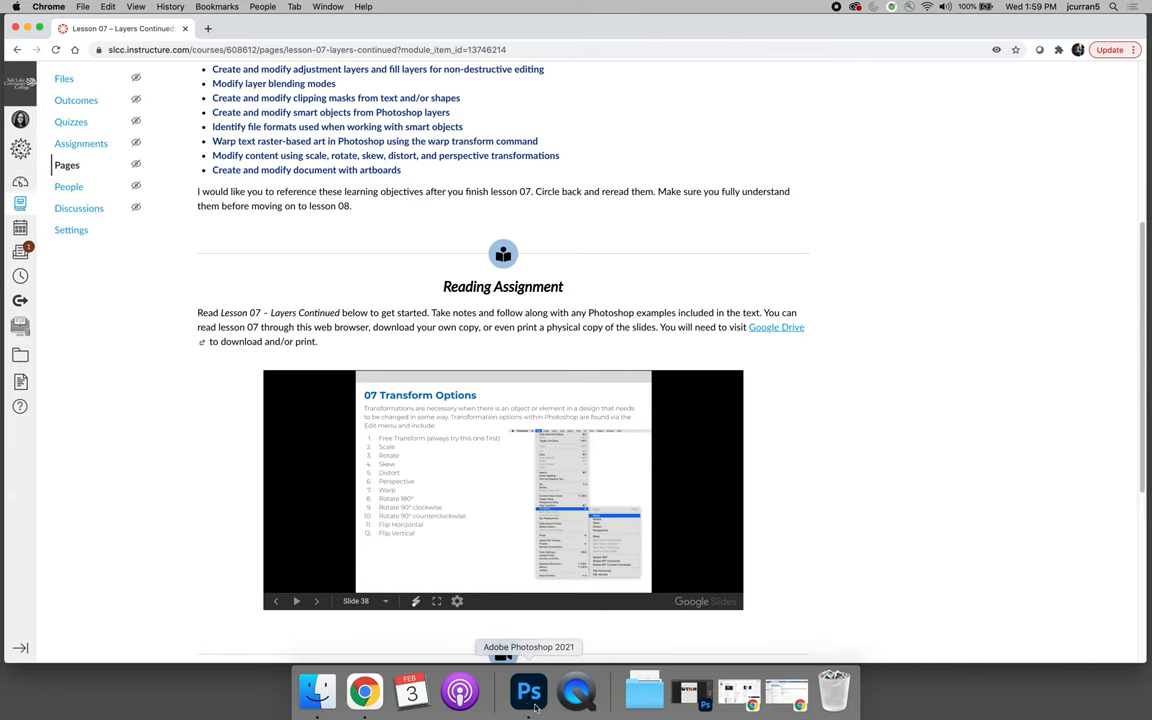
{"action": "left_click", "coordinate": [528, 692]}
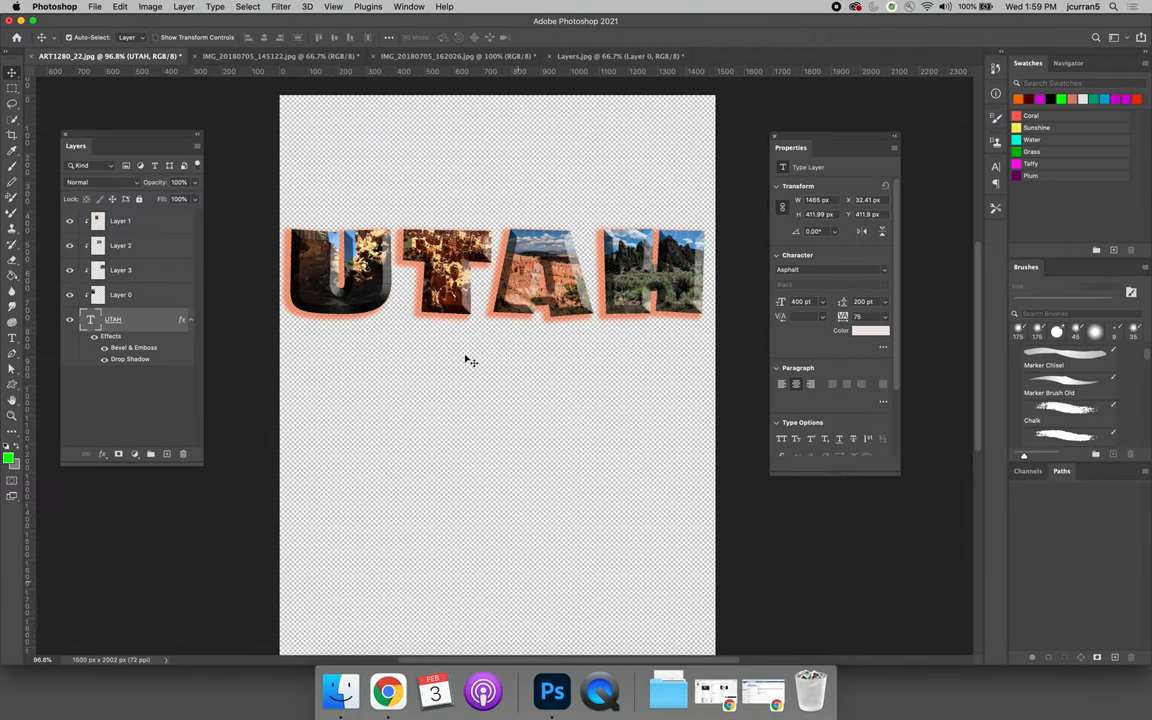
{"action": "mouse_move", "coordinate": [358, 400]}
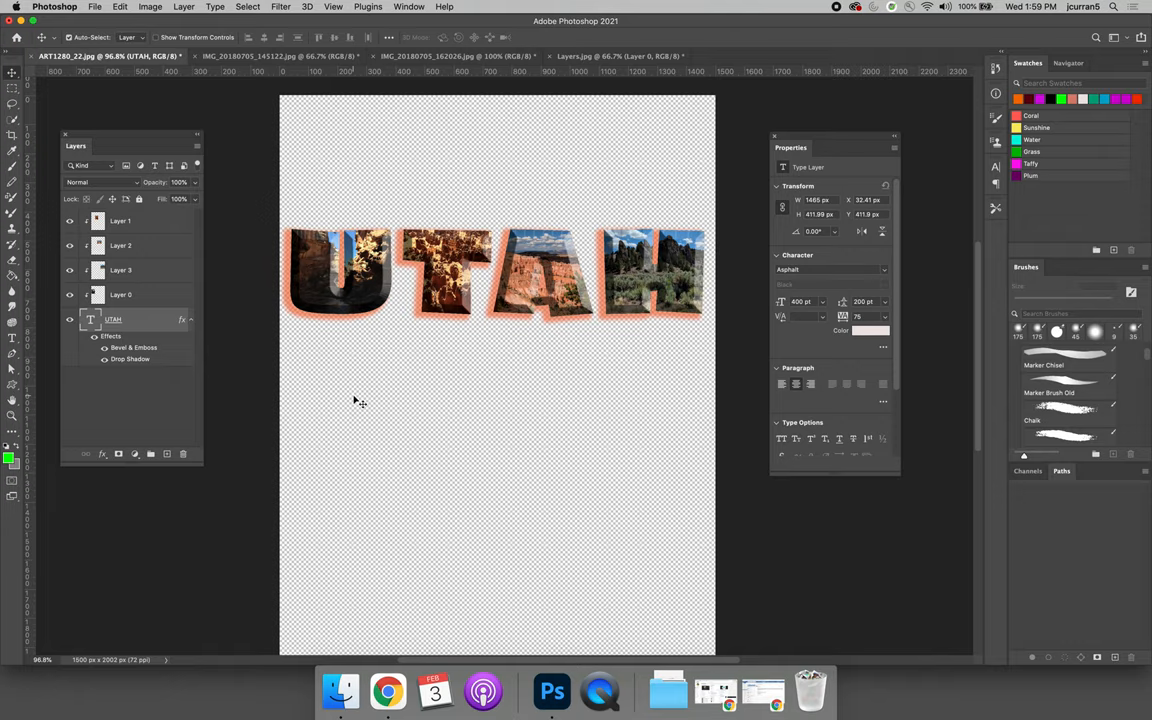
{"action": "mouse_move", "coordinate": [310, 56]}
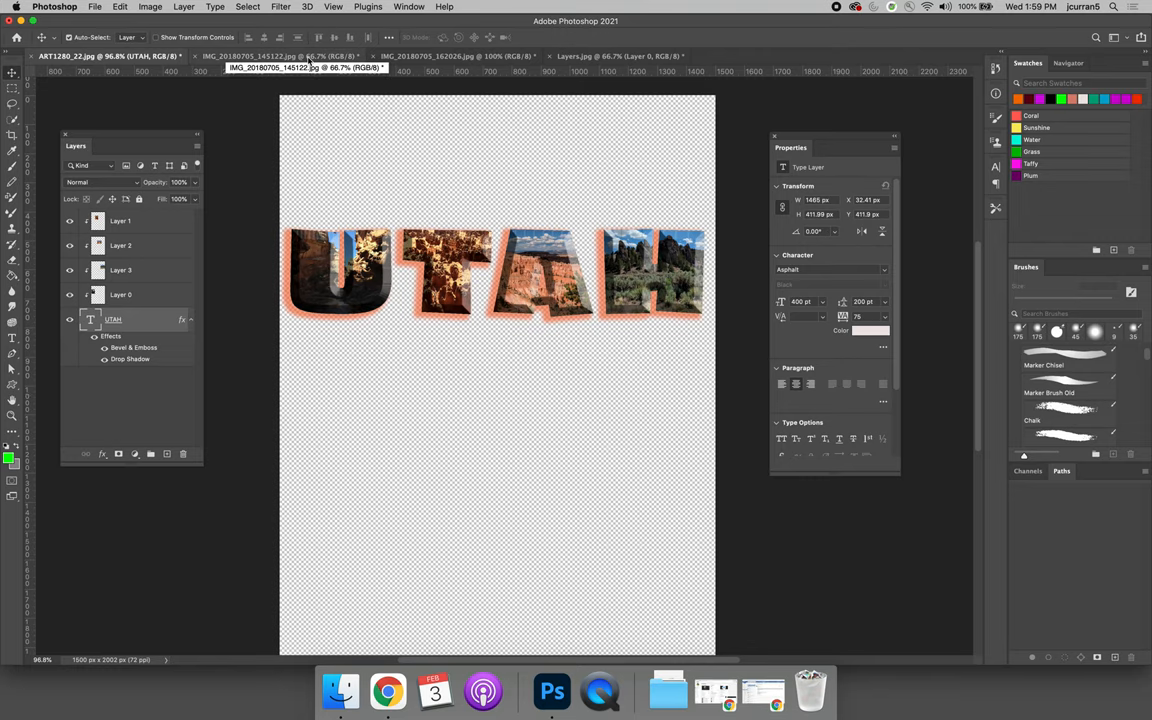
- Bring up the IMG_20180705_143133.jpg landscape photo document
{"action": "left_click", "coordinate": [276, 56]}
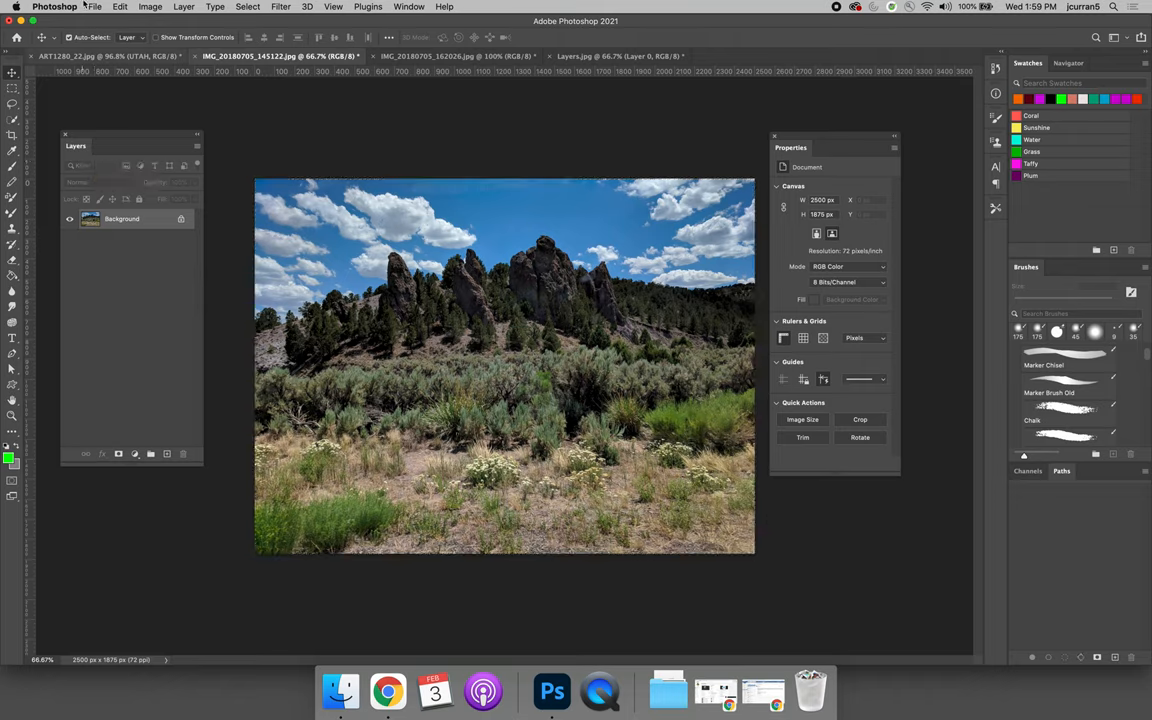
- Convert the locked Background of the photo into an editable layer named Layer 0
{"action": "left_click", "coordinate": [248, 8]}
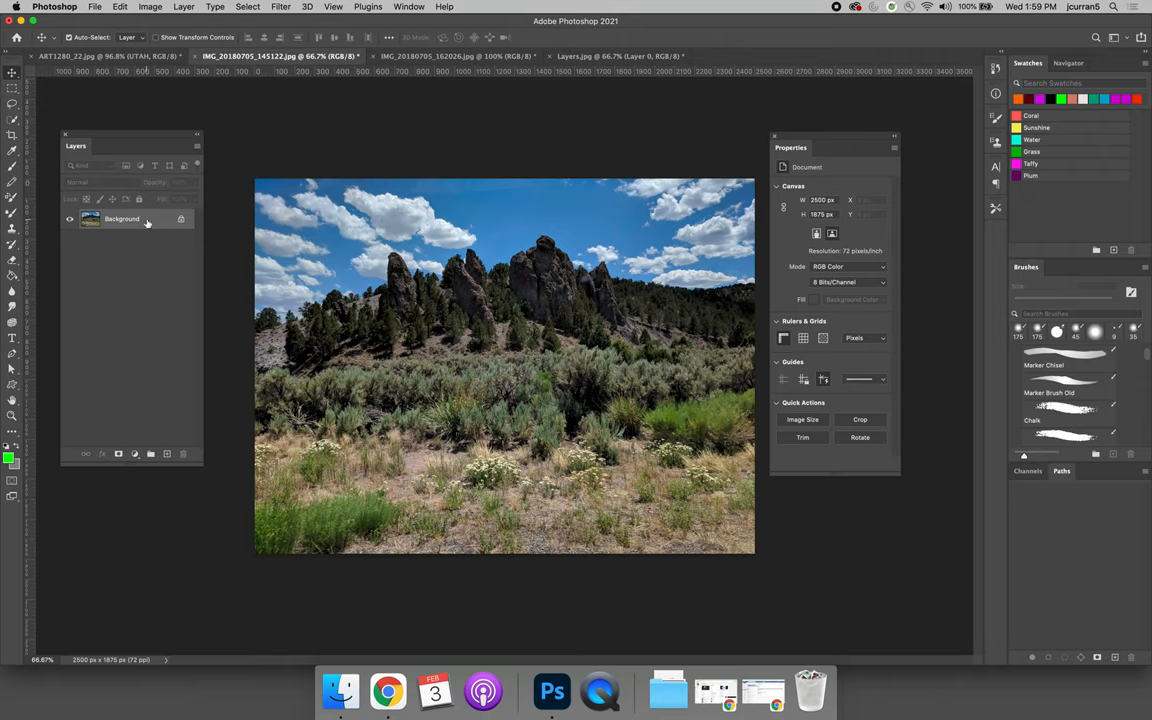
{"action": "double_click", "coordinate": [120, 218]}
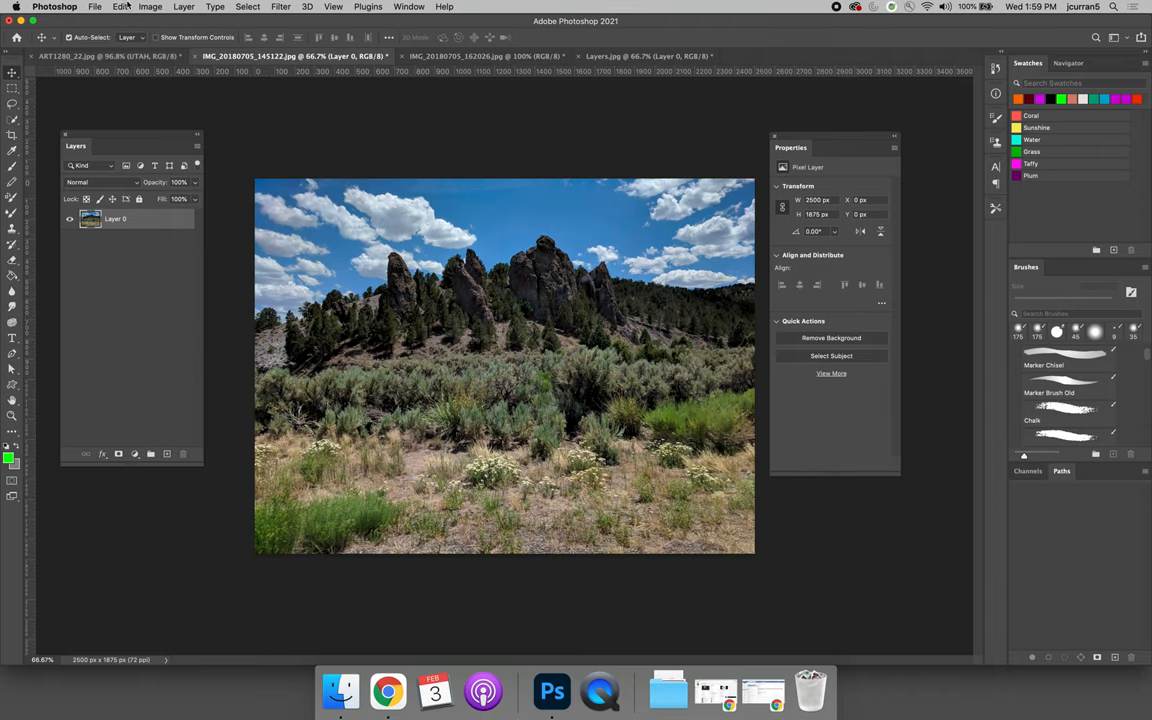
{"action": "left_click", "coordinate": [120, 8]}
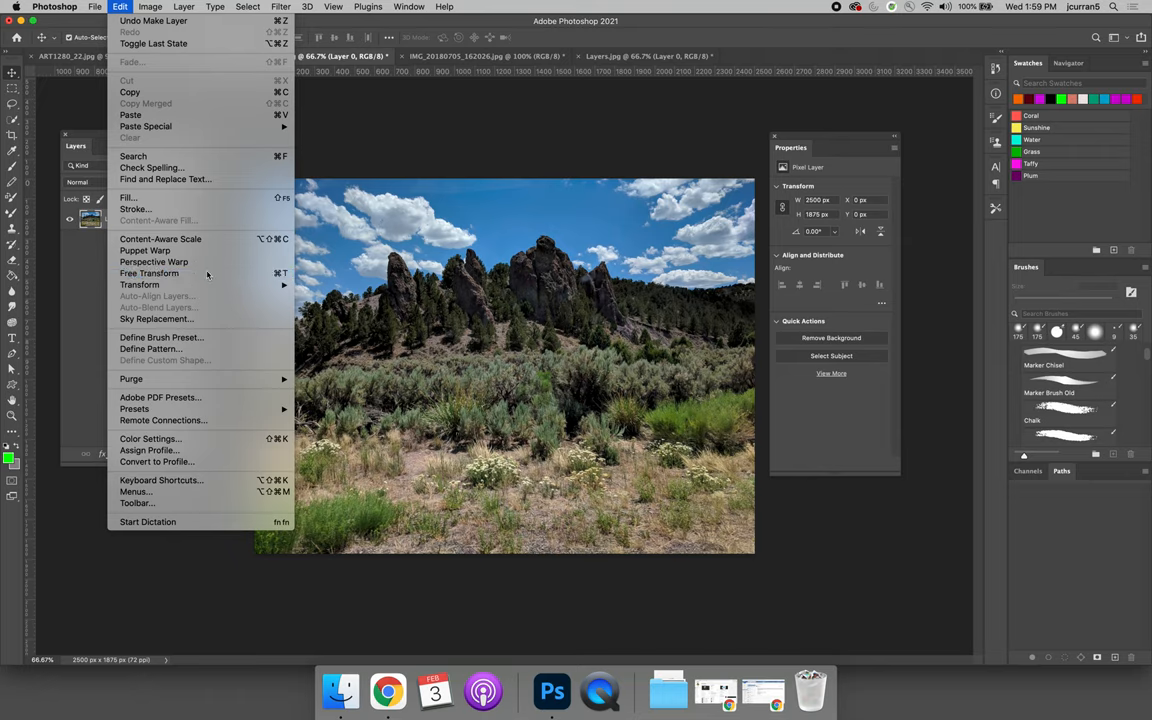
- Trial Free Transform on Layer 0: shrink, re-enlarge and rotate the photo at an angle
{"action": "left_click", "coordinate": [148, 272]}
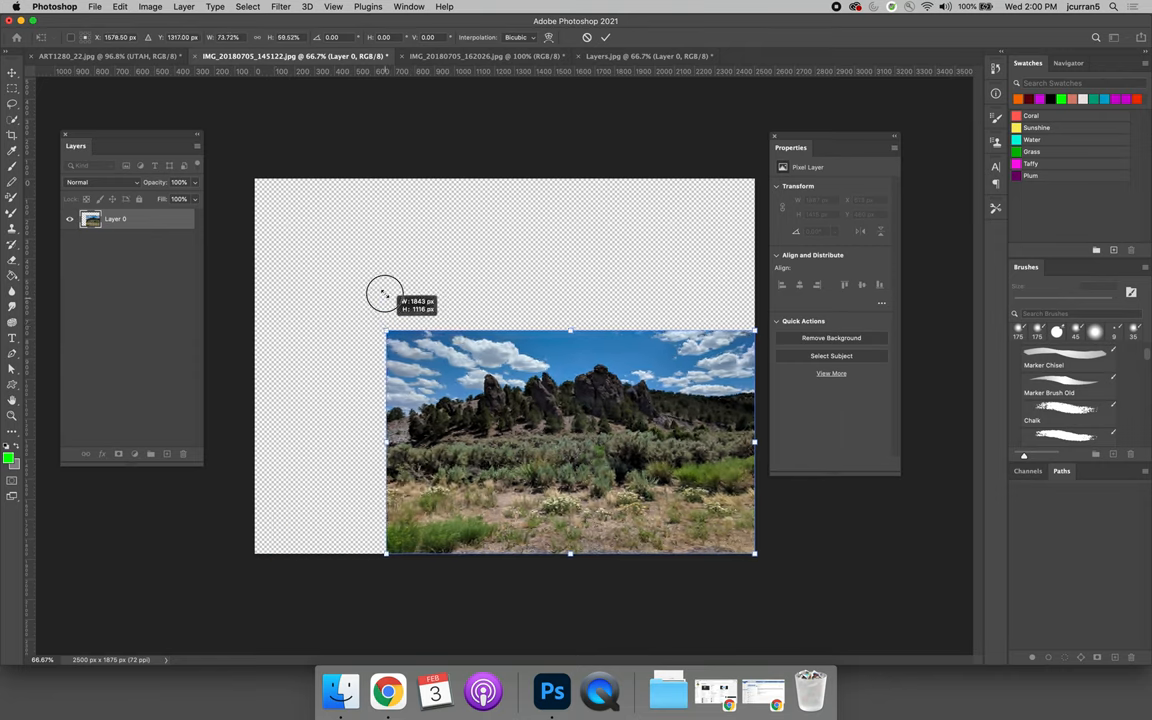
{"action": "left_click_drag", "start_coordinate": [384, 296], "coordinate": [384, 336]}
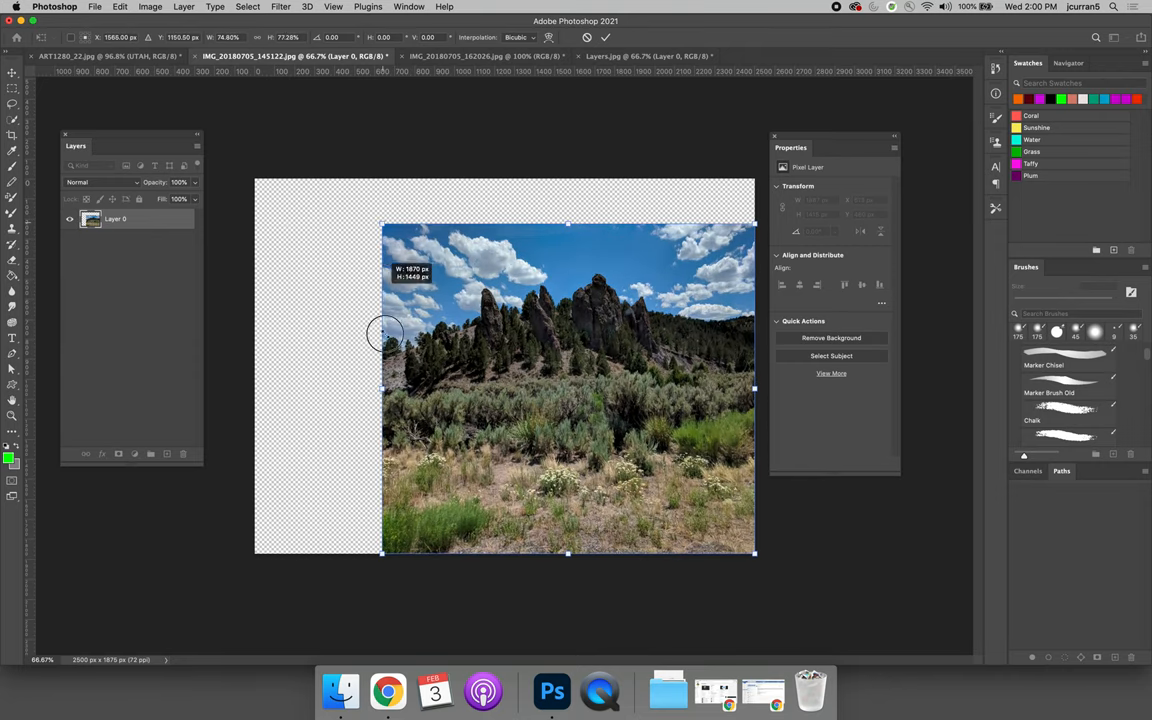
{"action": "left_click_drag", "start_coordinate": [382, 224], "coordinate": [336, 252]}
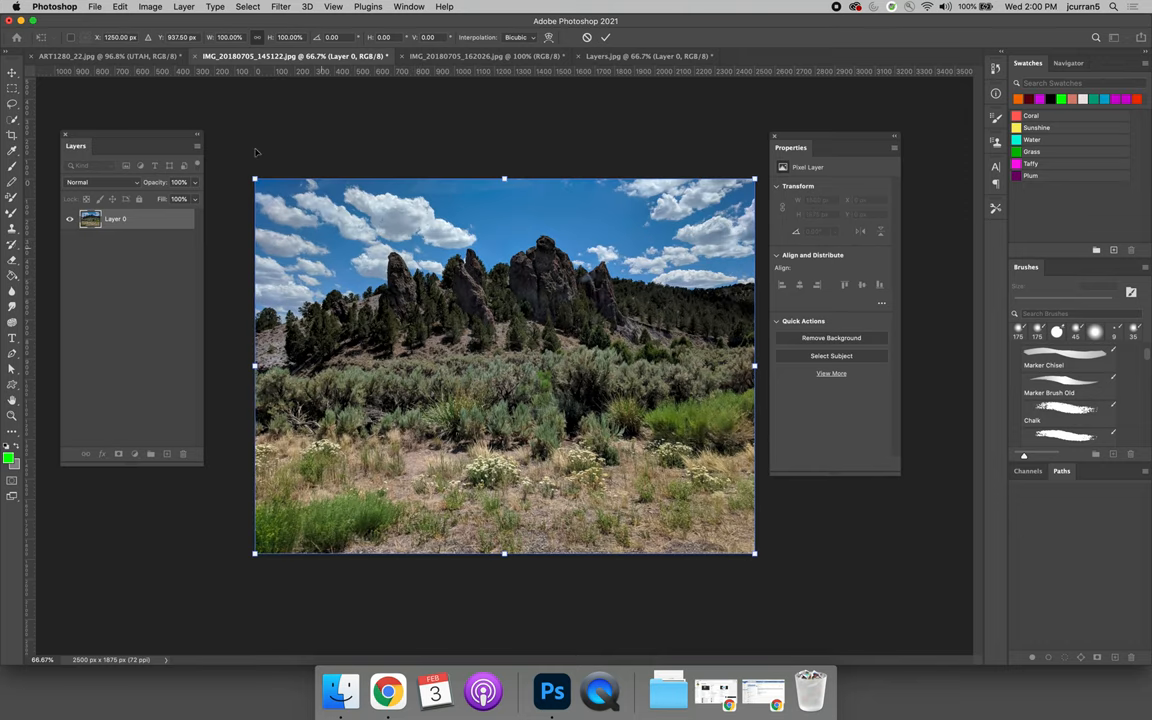
{"action": "mouse_move", "coordinate": [248, 168]}
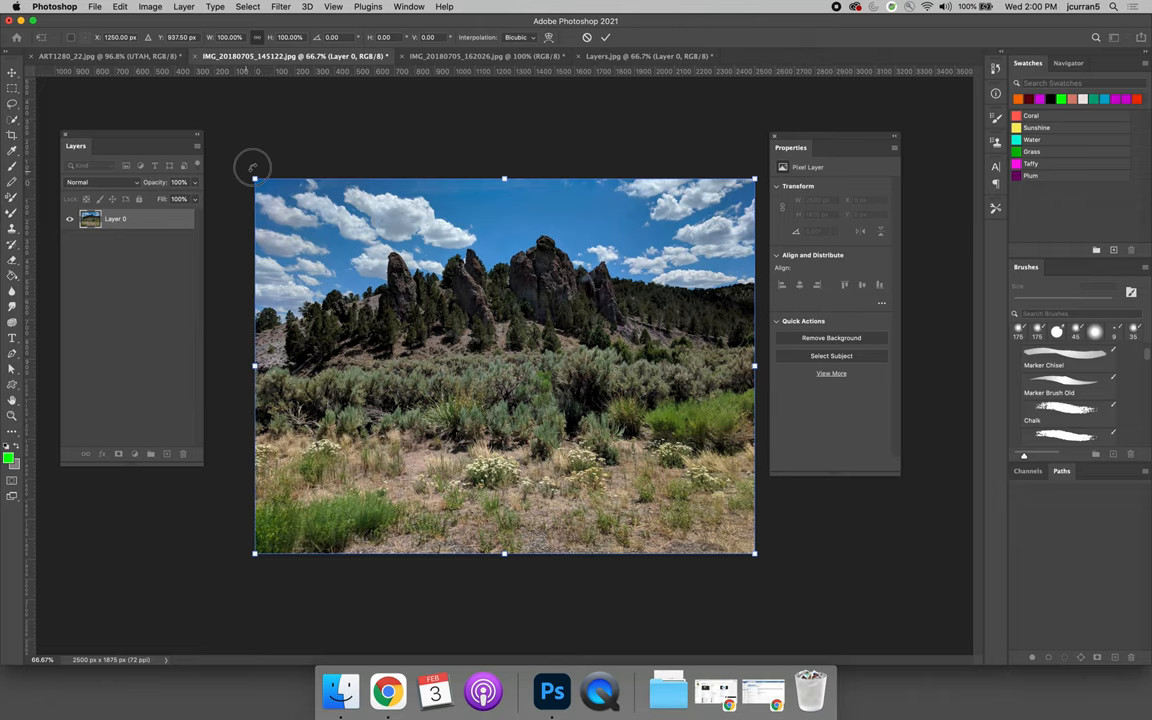
{"action": "left_click_drag", "start_coordinate": [252, 178], "coordinate": [302, 128]}
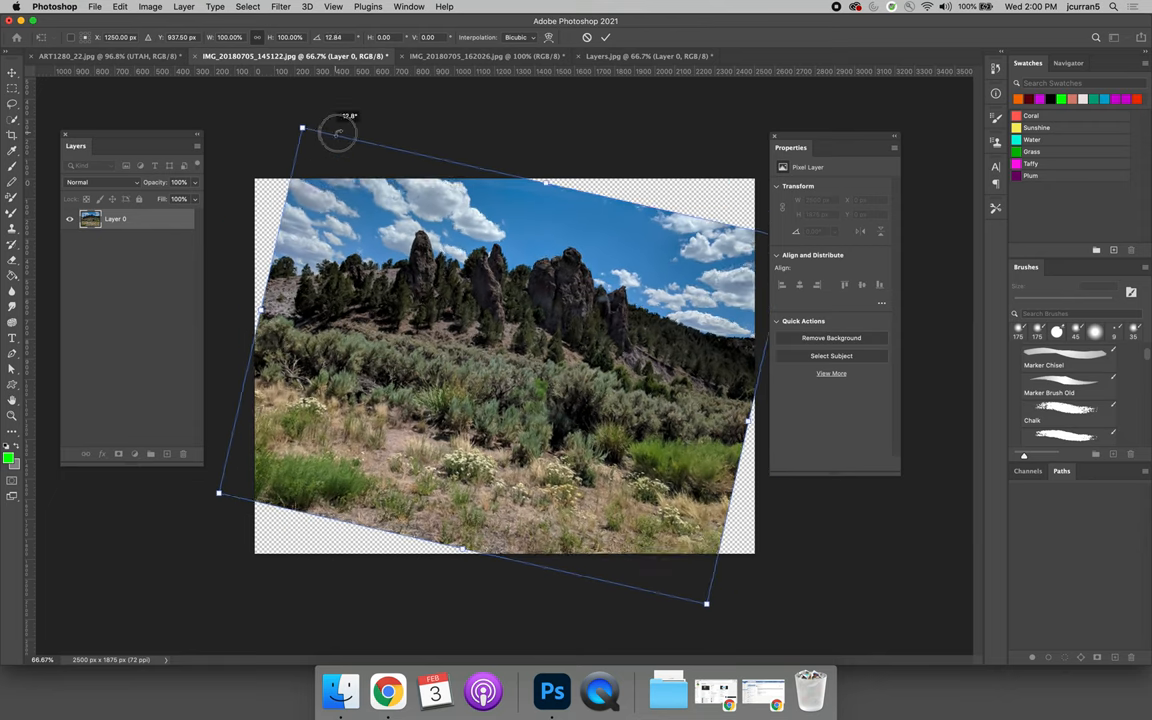
{"action": "left_click_drag", "start_coordinate": [302, 128], "coordinate": [272, 154]}
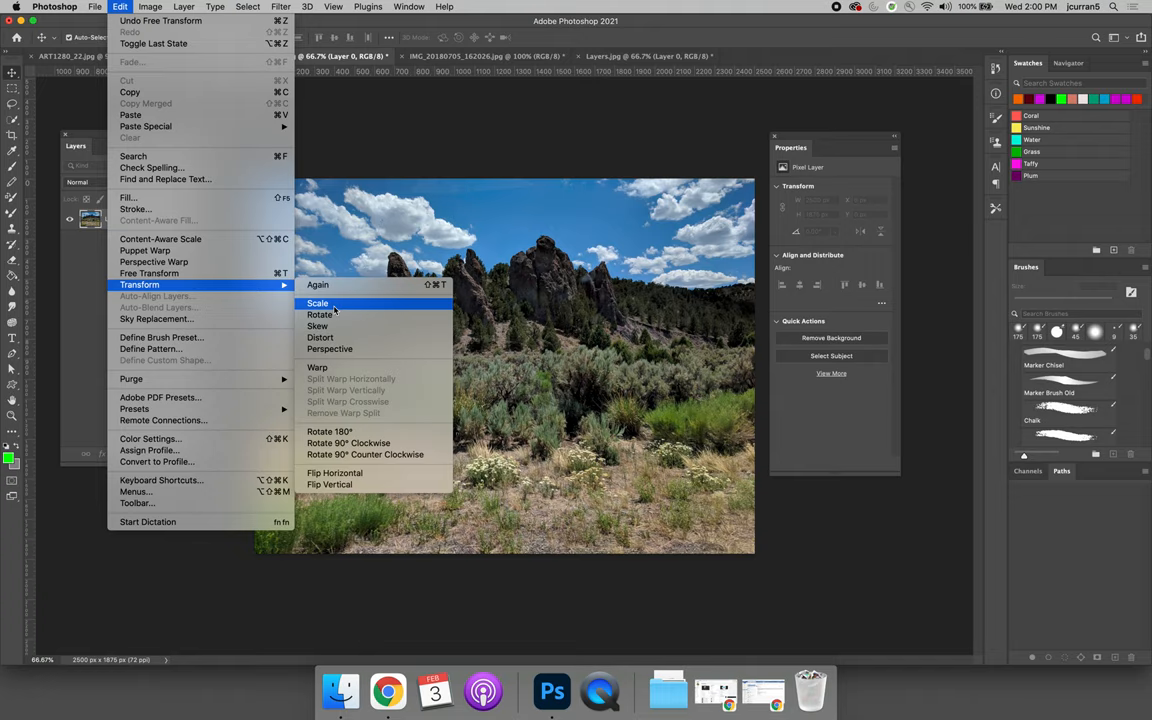
{"action": "mouse_move", "coordinate": [328, 348]}
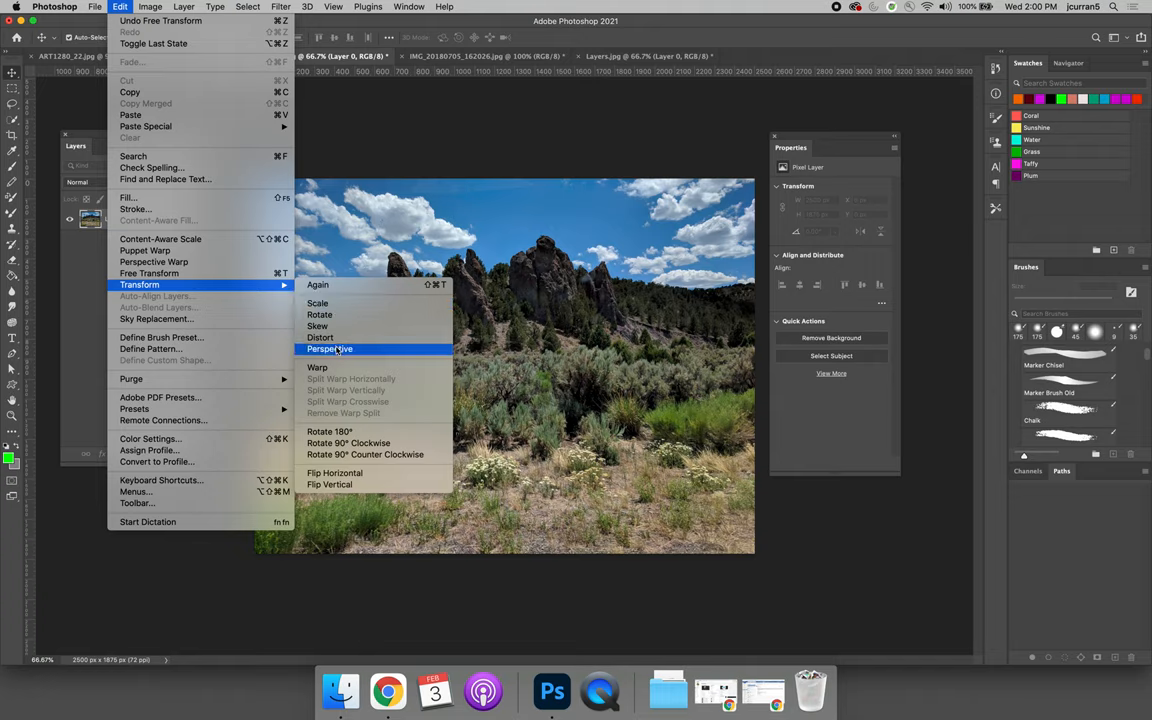
- Apply a perspective transform, squeezing the photo's left edge into a sharp slant
{"action": "left_click", "coordinate": [330, 348]}
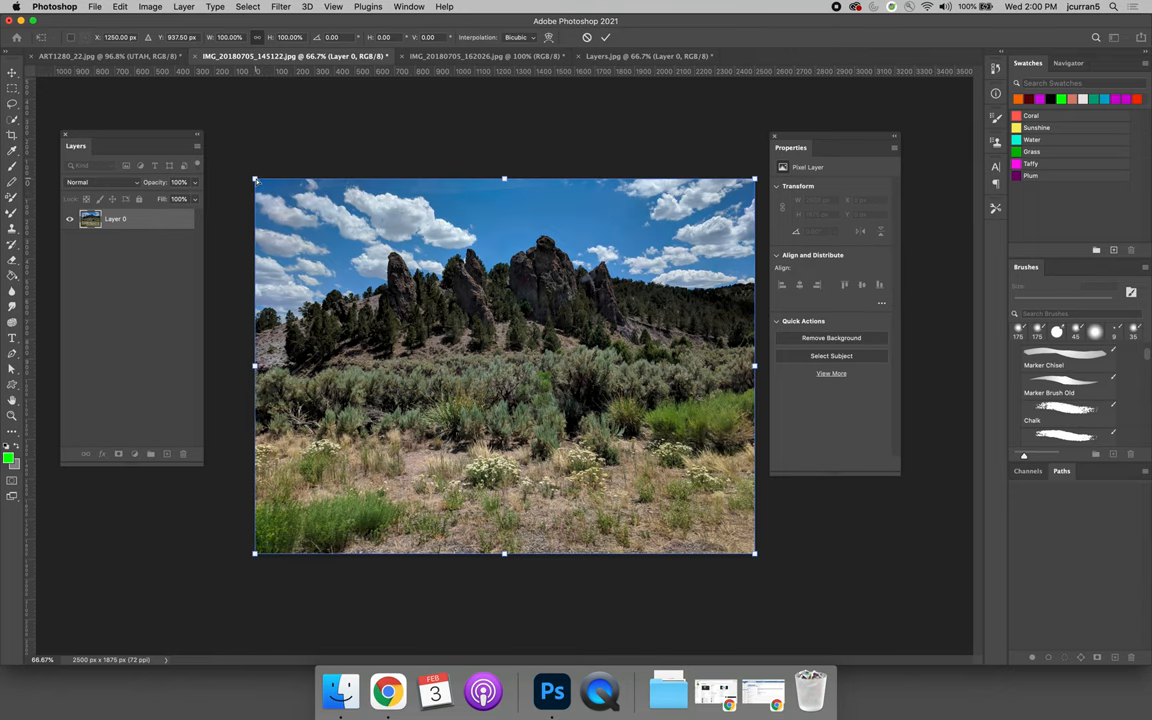
{"action": "left_click_drag", "start_coordinate": [256, 180], "coordinate": [258, 210]}
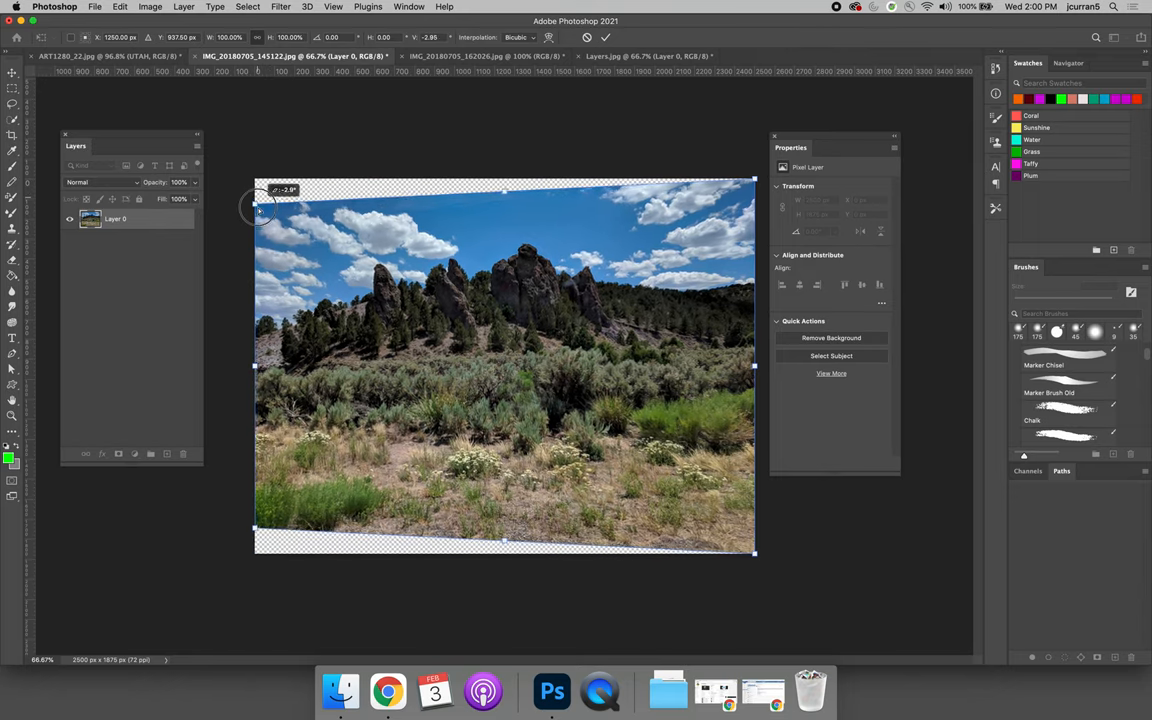
{"action": "left_click_drag", "start_coordinate": [258, 210], "coordinate": [258, 236]}
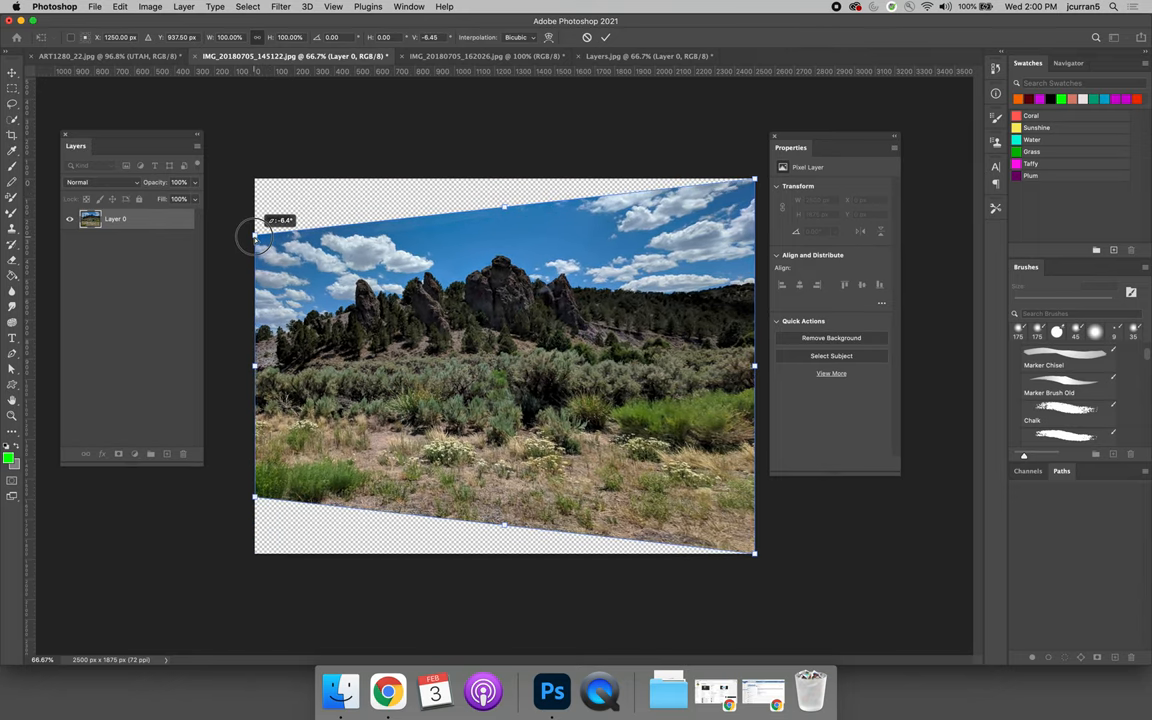
{"action": "left_click_drag", "start_coordinate": [258, 236], "coordinate": [252, 272]}
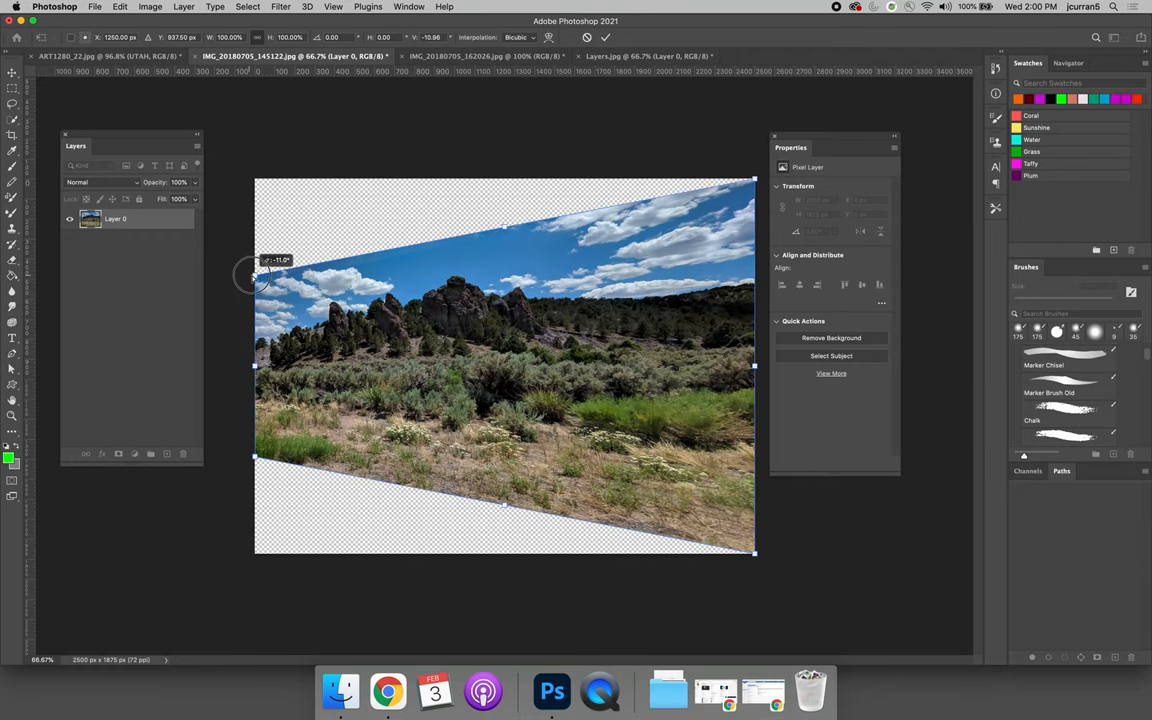
{"action": "left_click_drag", "start_coordinate": [276, 260], "coordinate": [280, 330]}
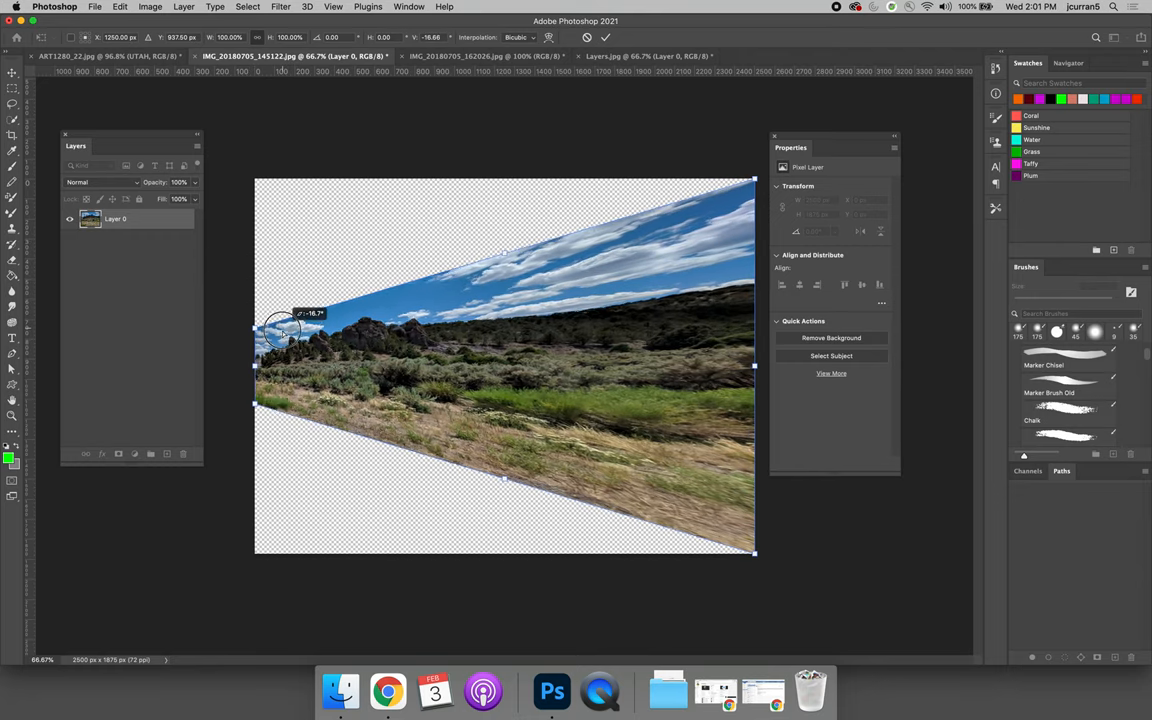
- Restore the left edge to full height so the photo returns to its original framing
{"action": "left_click_drag", "start_coordinate": [284, 336], "coordinate": [284, 344]}
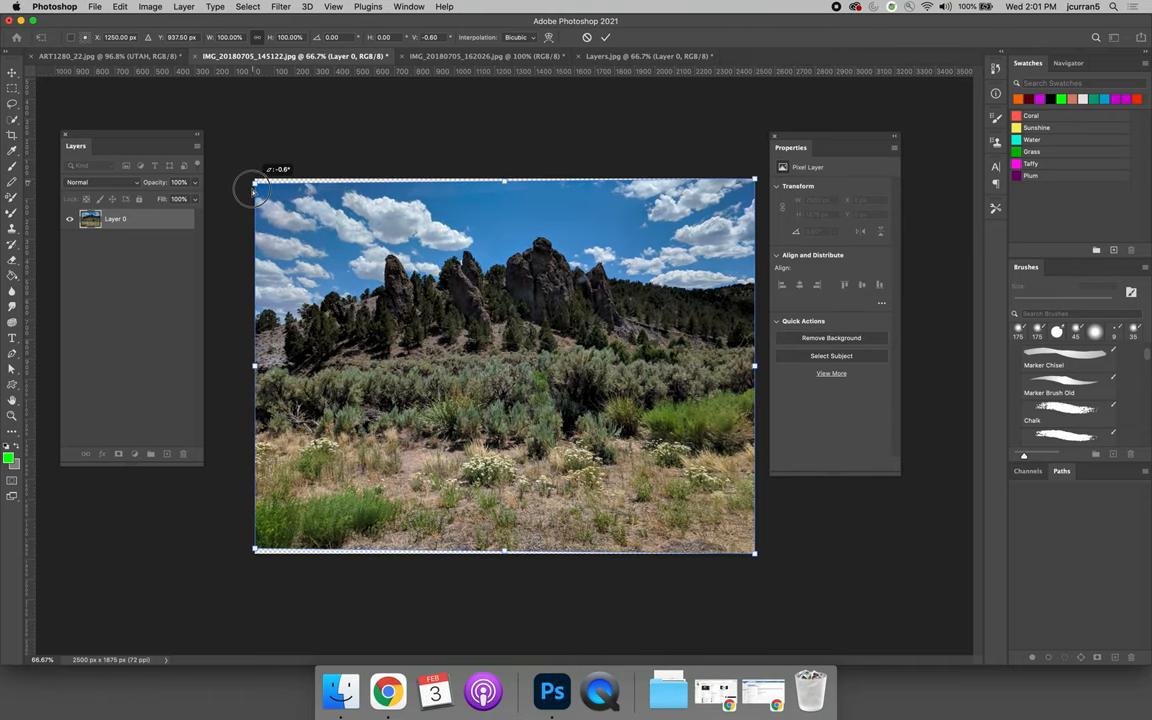
{"action": "left_click_drag", "start_coordinate": [252, 188], "coordinate": [252, 310]}
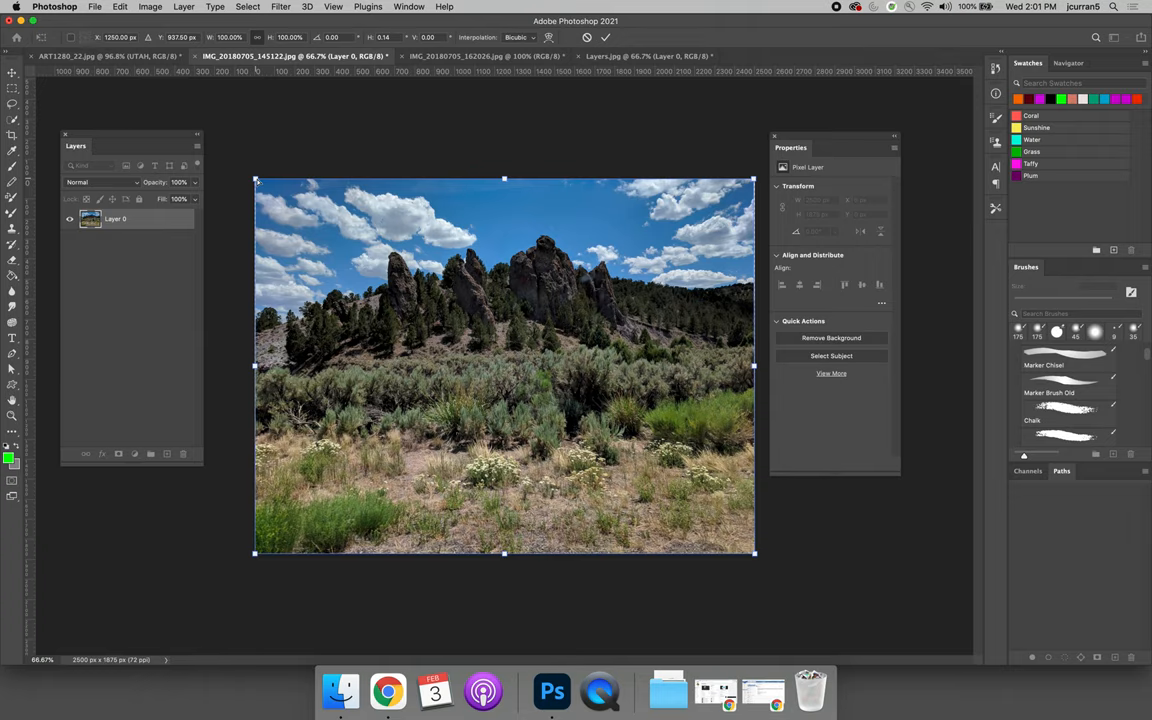
{"action": "left_click_drag", "start_coordinate": [256, 178], "coordinate": [284, 172]}
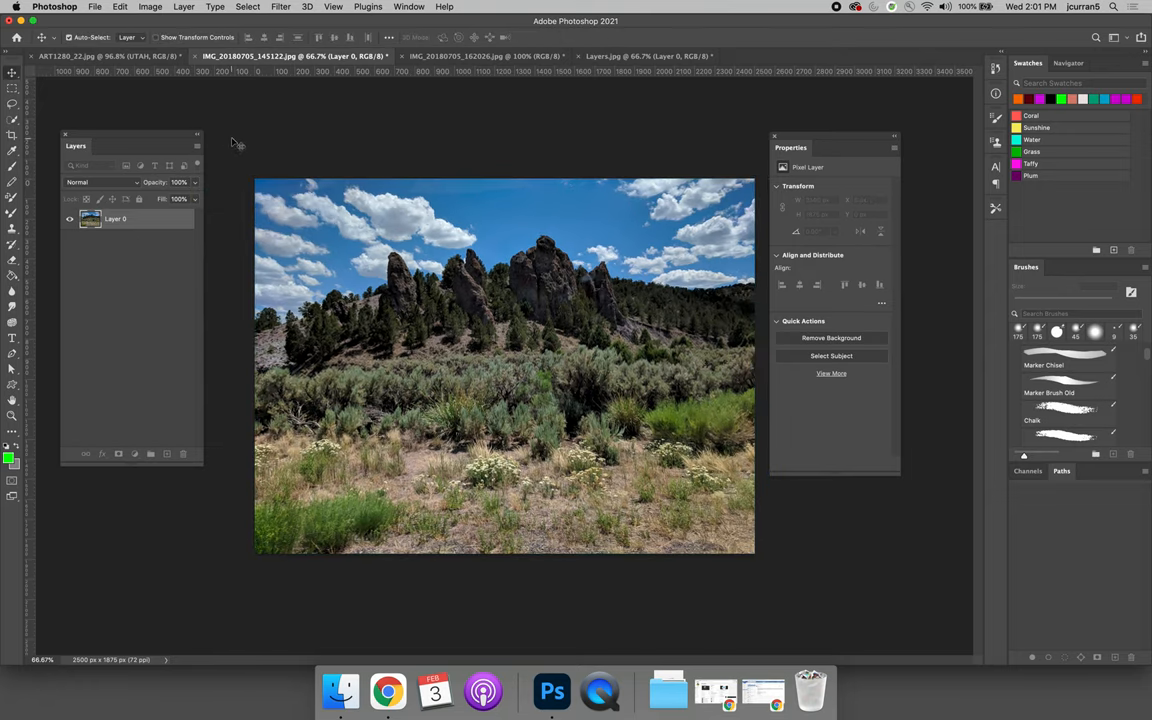
{"action": "left_click", "coordinate": [120, 8]}
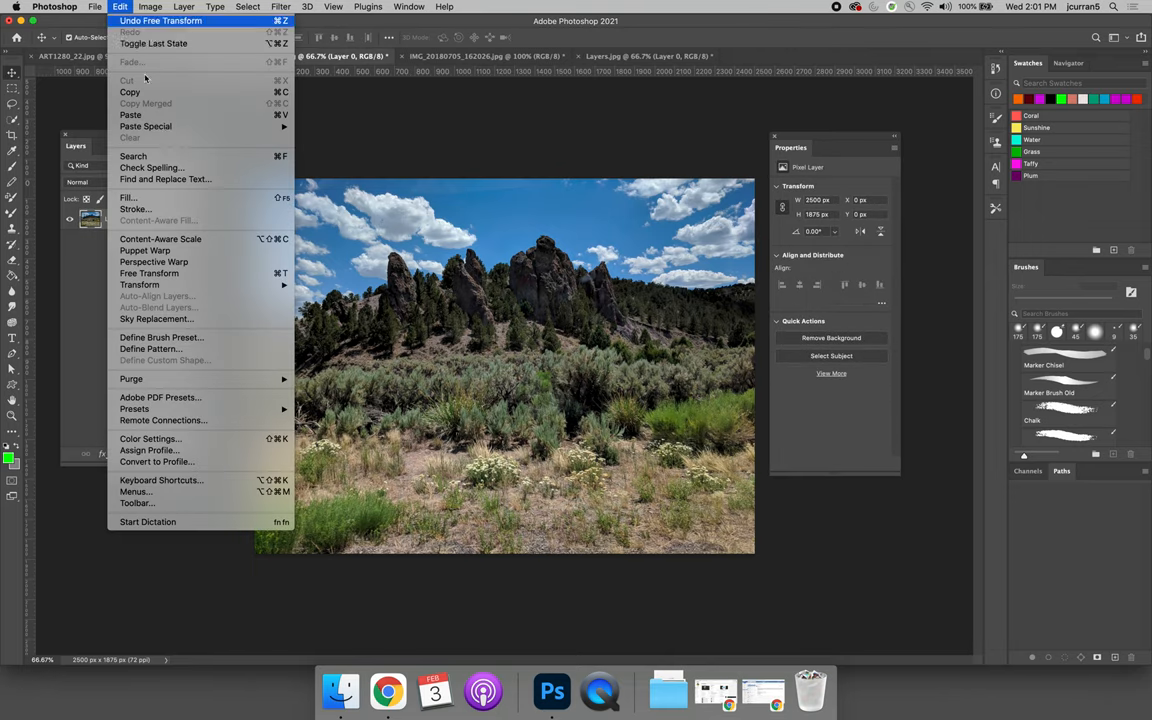
{"action": "mouse_move", "coordinate": [140, 284]}
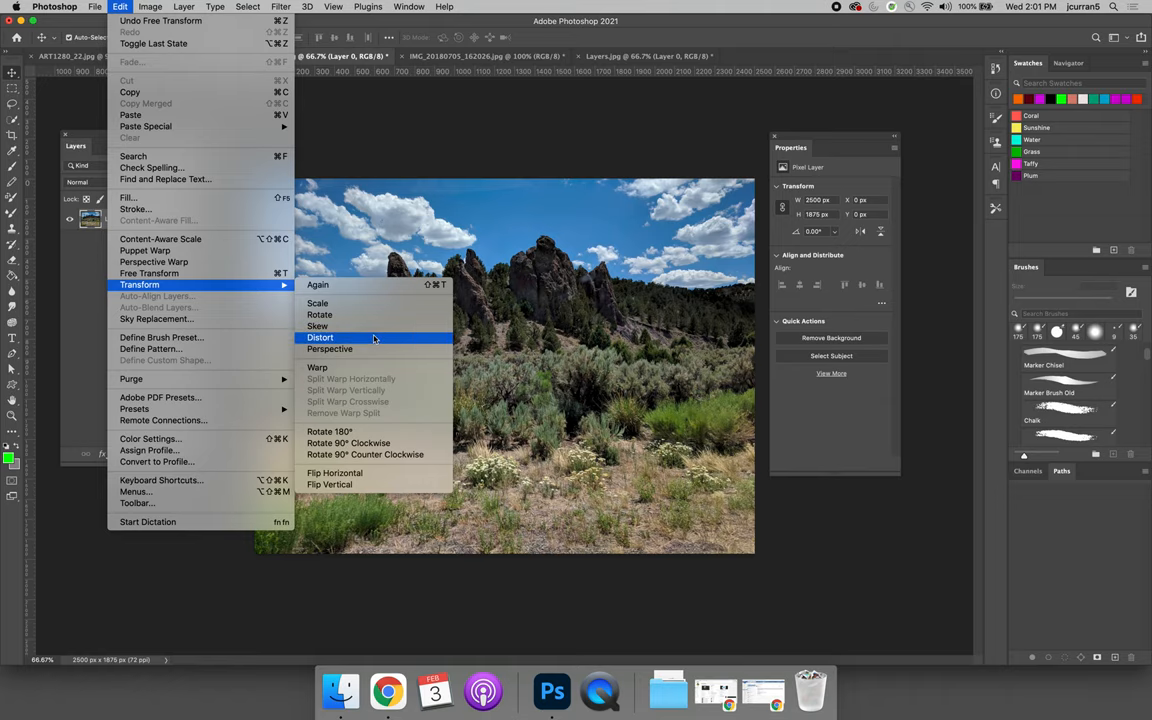
{"action": "mouse_move", "coordinate": [360, 338]}
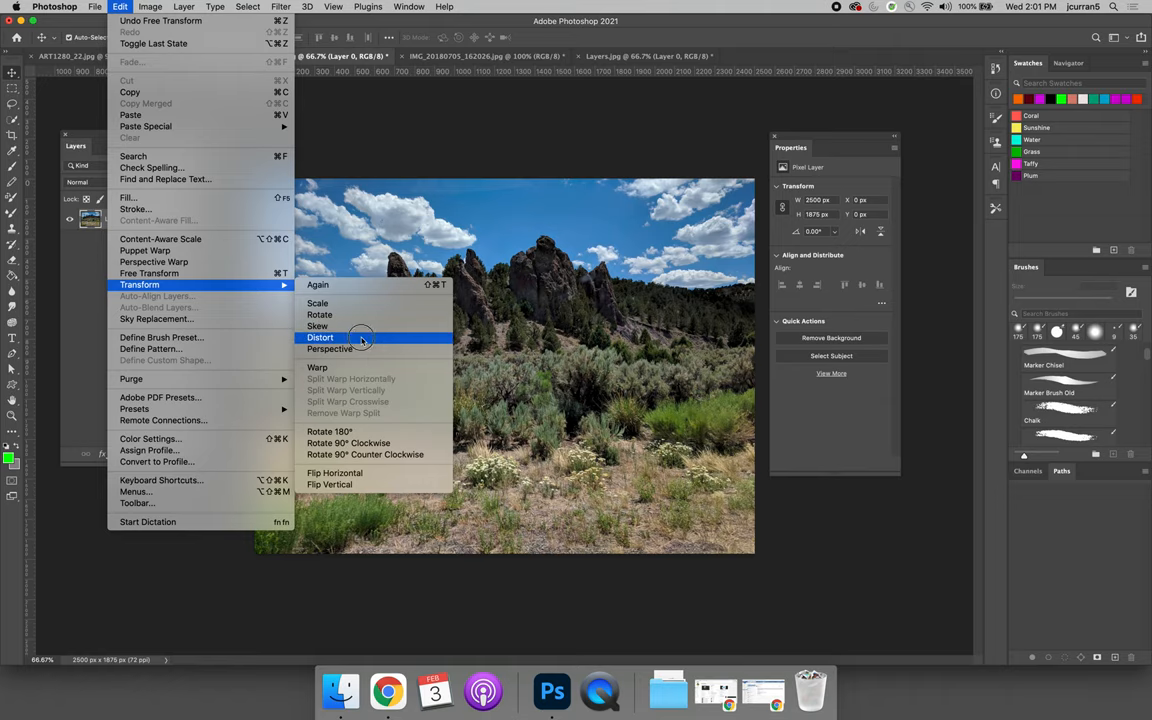
{"action": "left_click", "coordinate": [320, 336]}
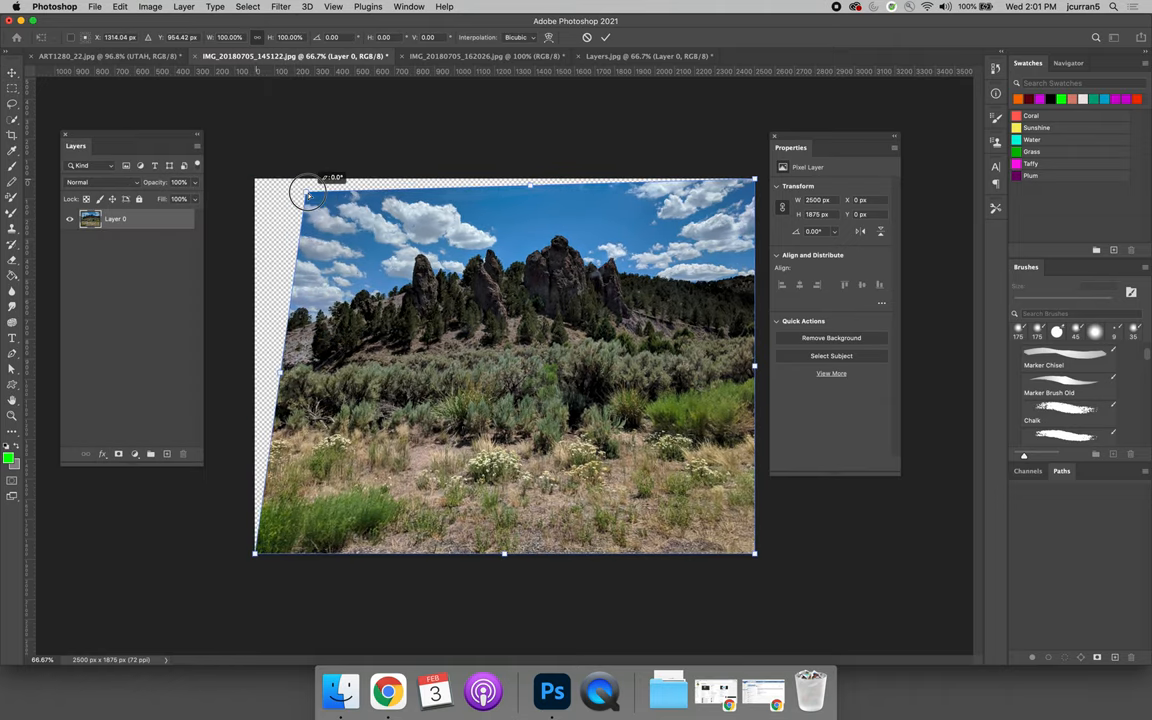
{"action": "left_click_drag", "start_coordinate": [310, 196], "coordinate": [470, 280]}
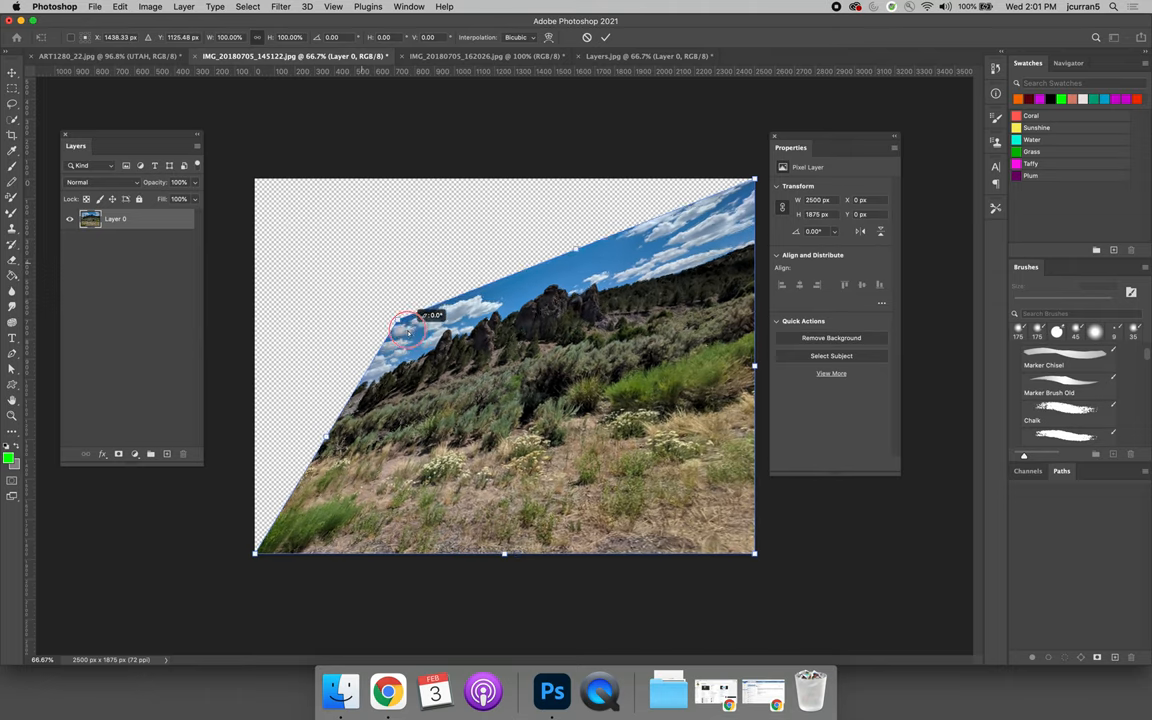
{"action": "left_click_drag", "start_coordinate": [410, 330], "coordinate": [336, 258]}
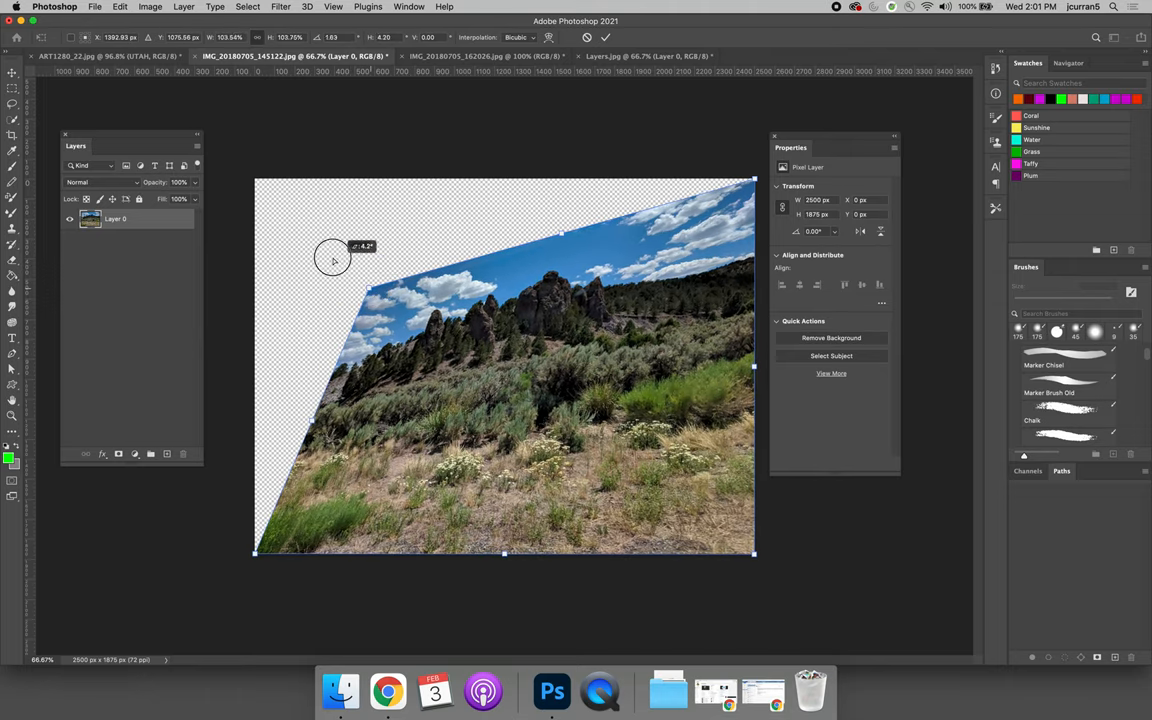
{"action": "left_click_drag", "start_coordinate": [336, 258], "coordinate": [356, 284]}
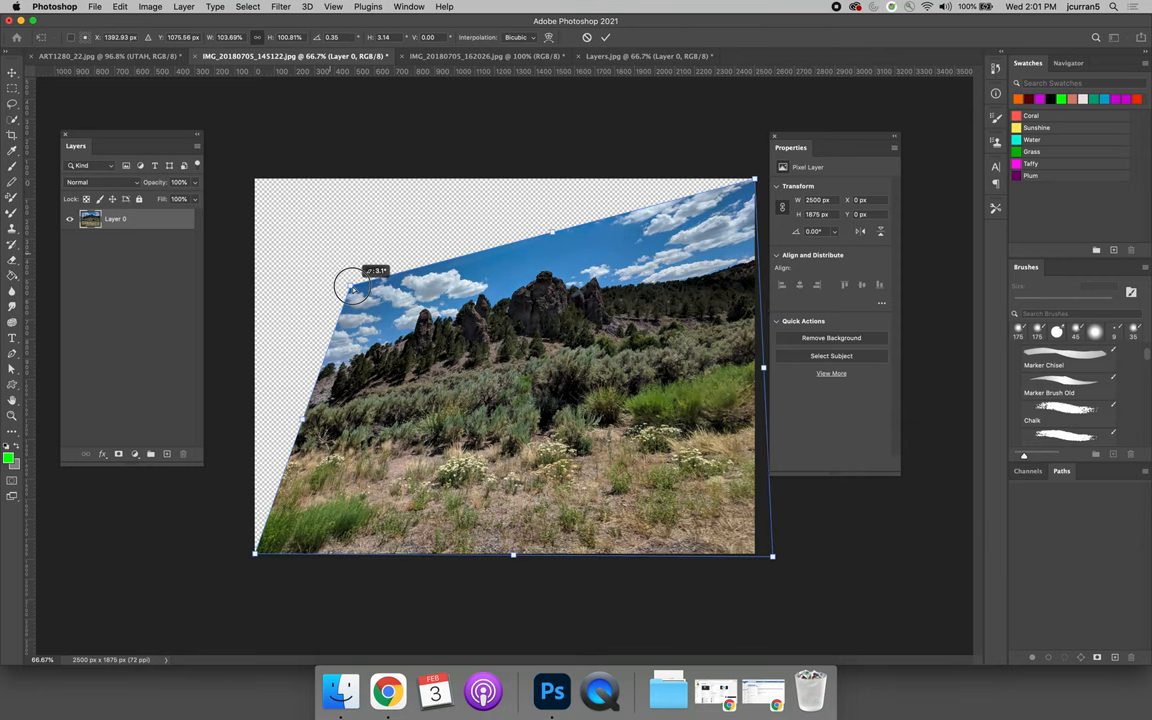
{"action": "left_click_drag", "start_coordinate": [356, 290], "coordinate": [320, 284]}
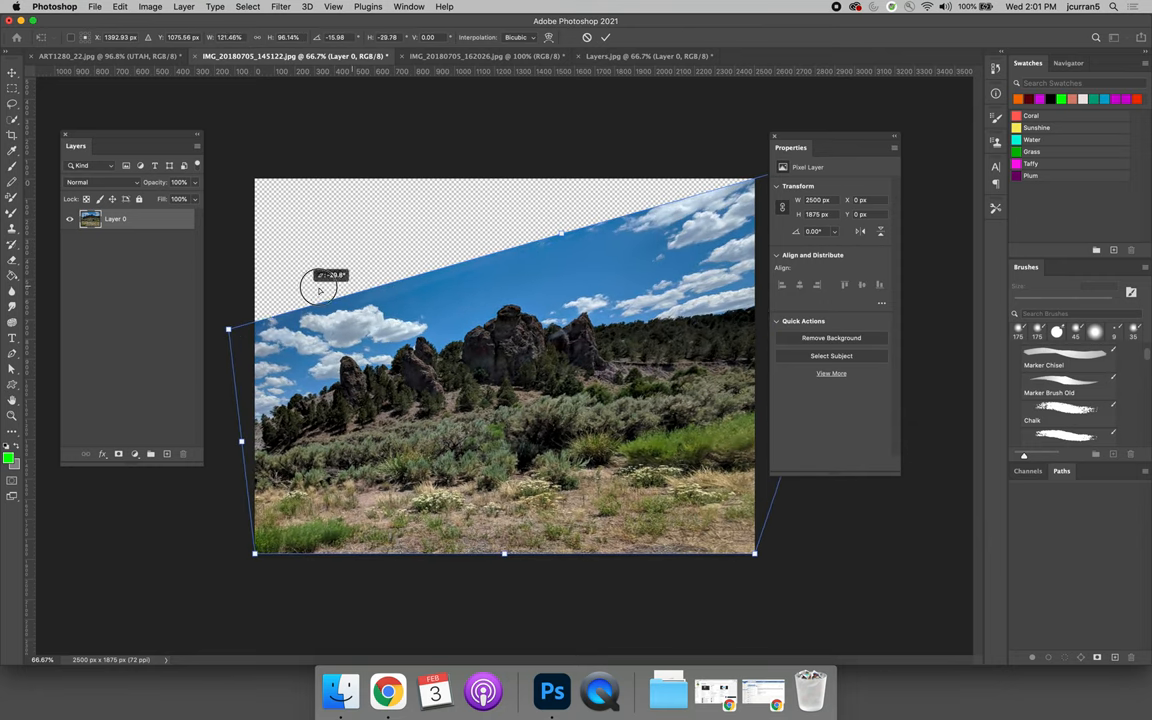
{"action": "left_click_drag", "start_coordinate": [320, 280], "coordinate": [240, 312]}
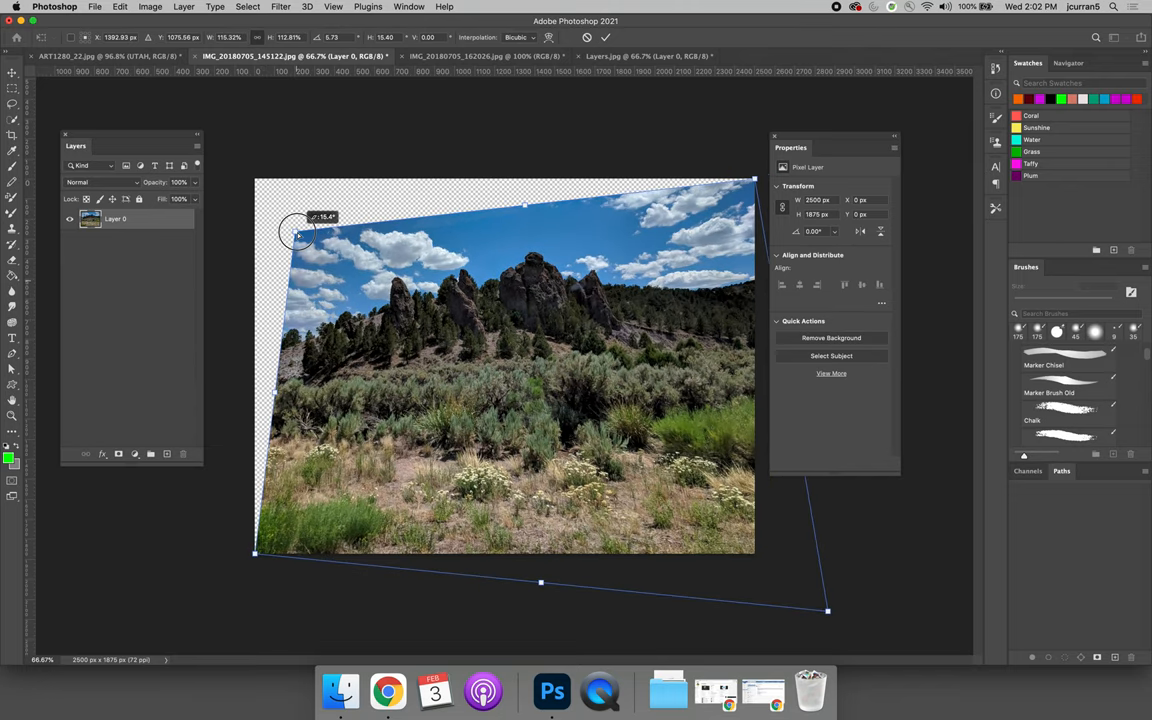
{"action": "left_click_drag", "start_coordinate": [300, 236], "coordinate": [350, 330]}
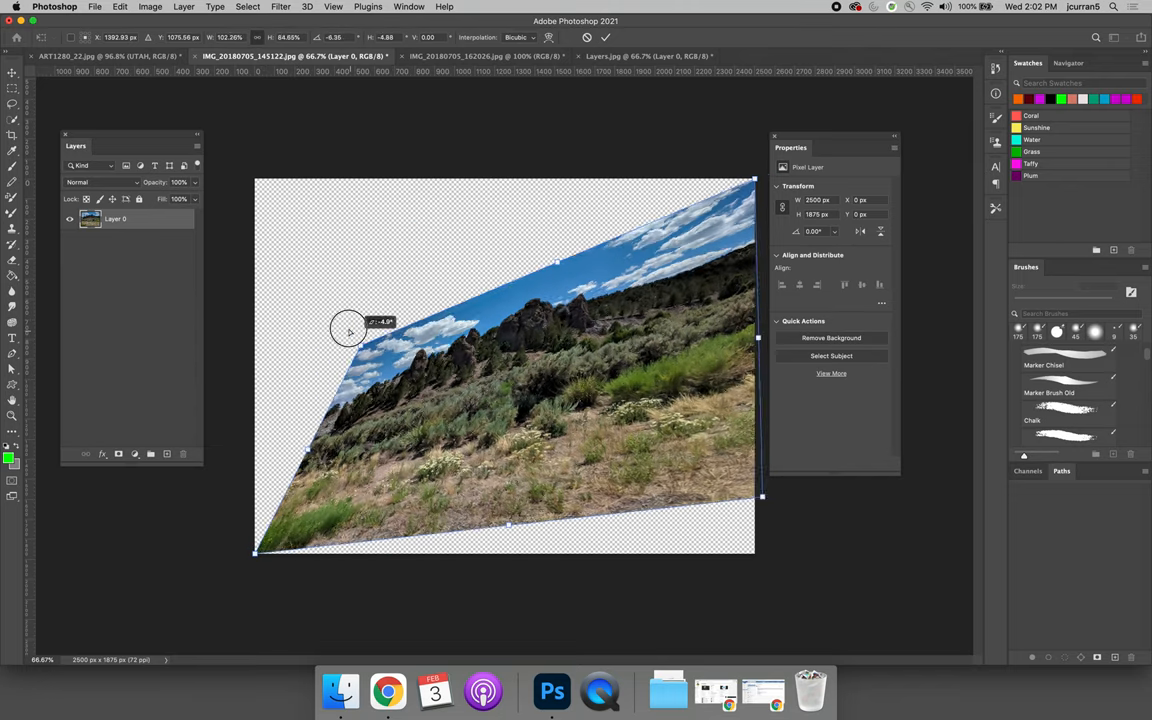
{"action": "left_click_drag", "start_coordinate": [348, 330], "coordinate": [156, 364]}
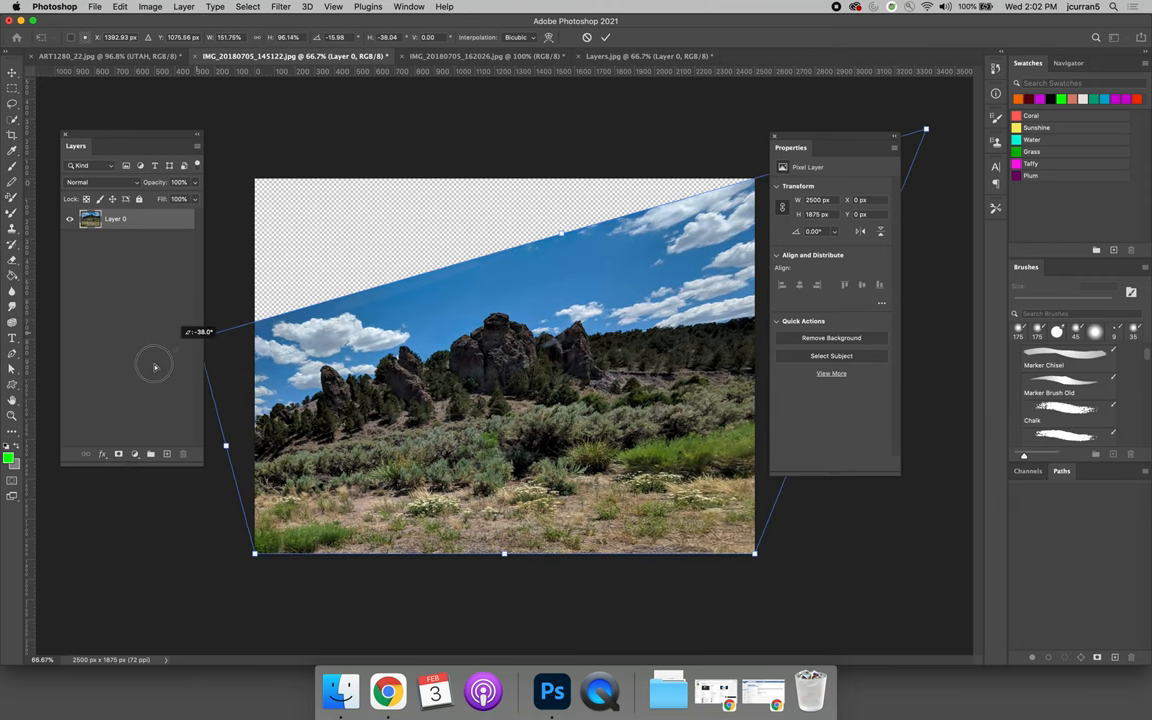
{"action": "left_click_drag", "start_coordinate": [156, 364], "coordinate": [360, 258]}
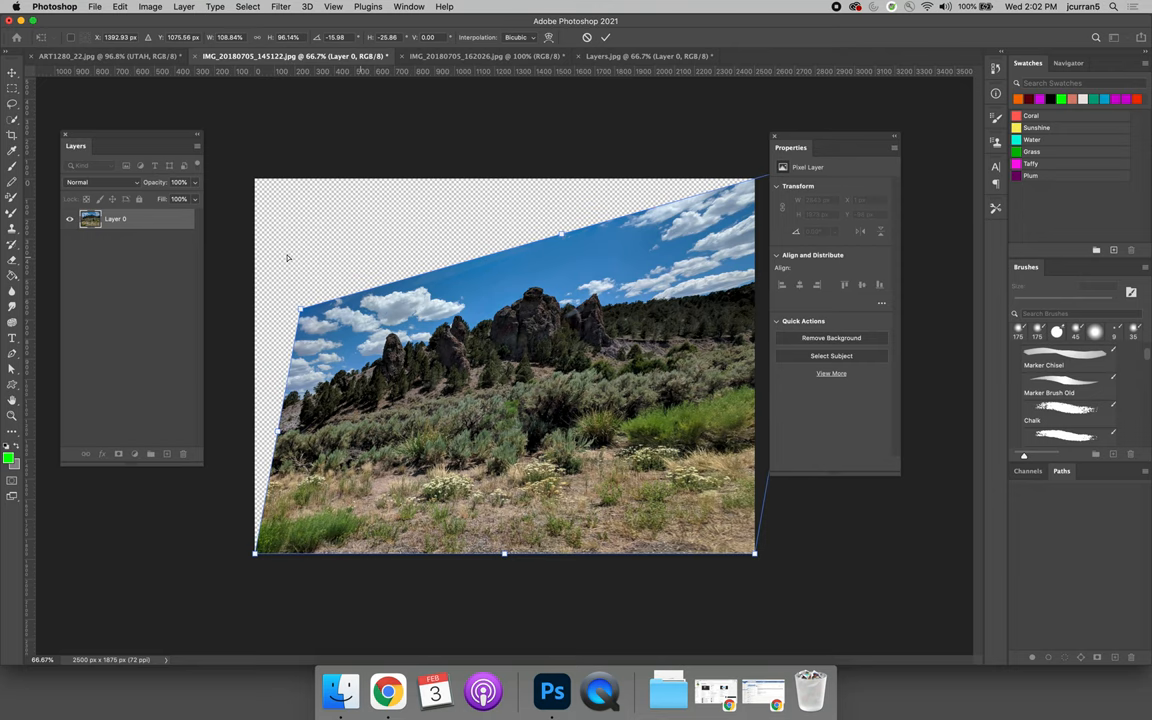
{"action": "left_click", "coordinate": [604, 36]}
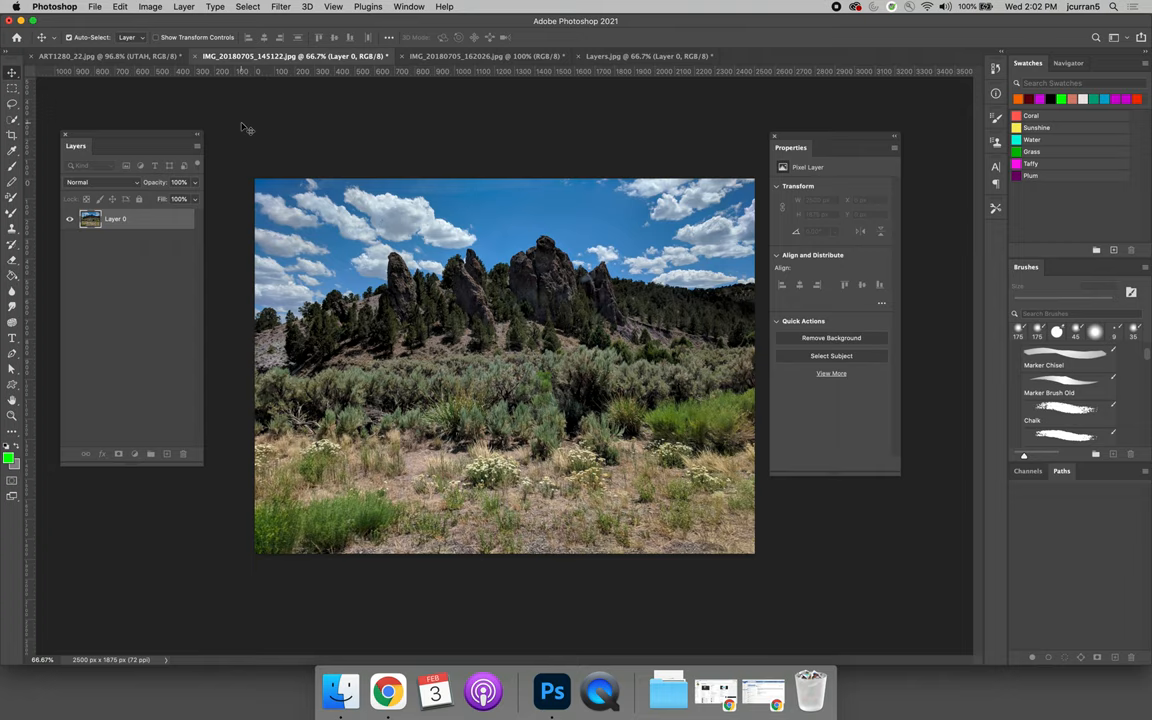
{"action": "left_click", "coordinate": [120, 8]}
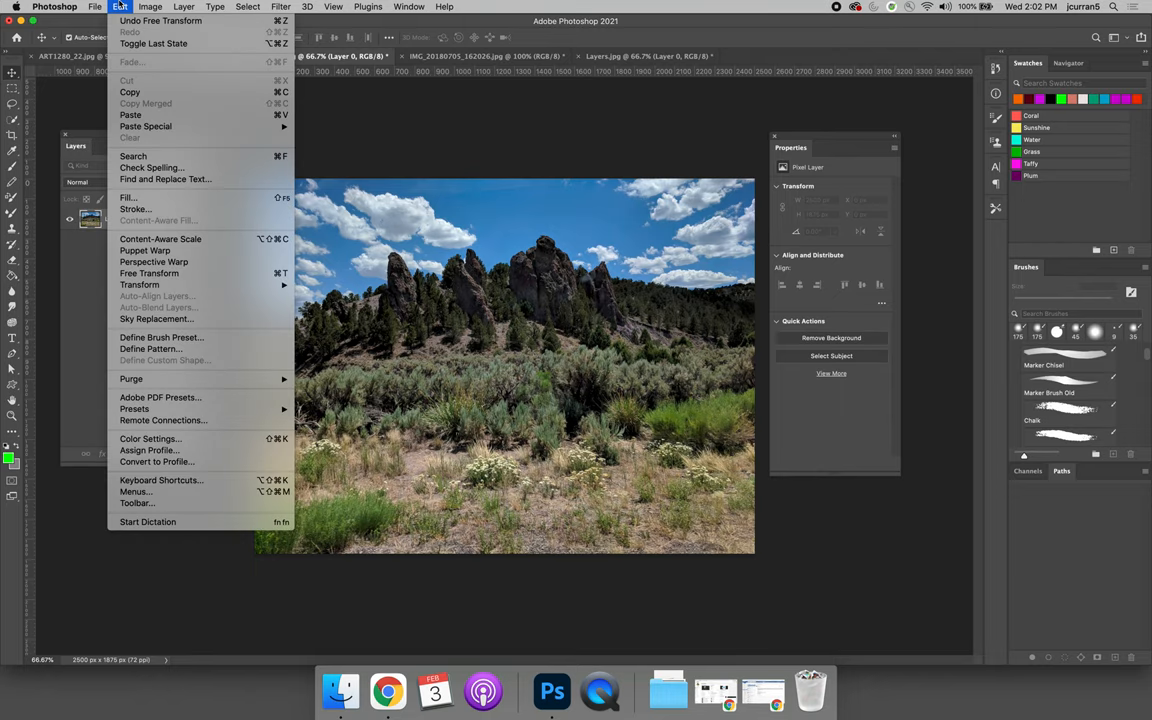
{"action": "mouse_move", "coordinate": [148, 272]}
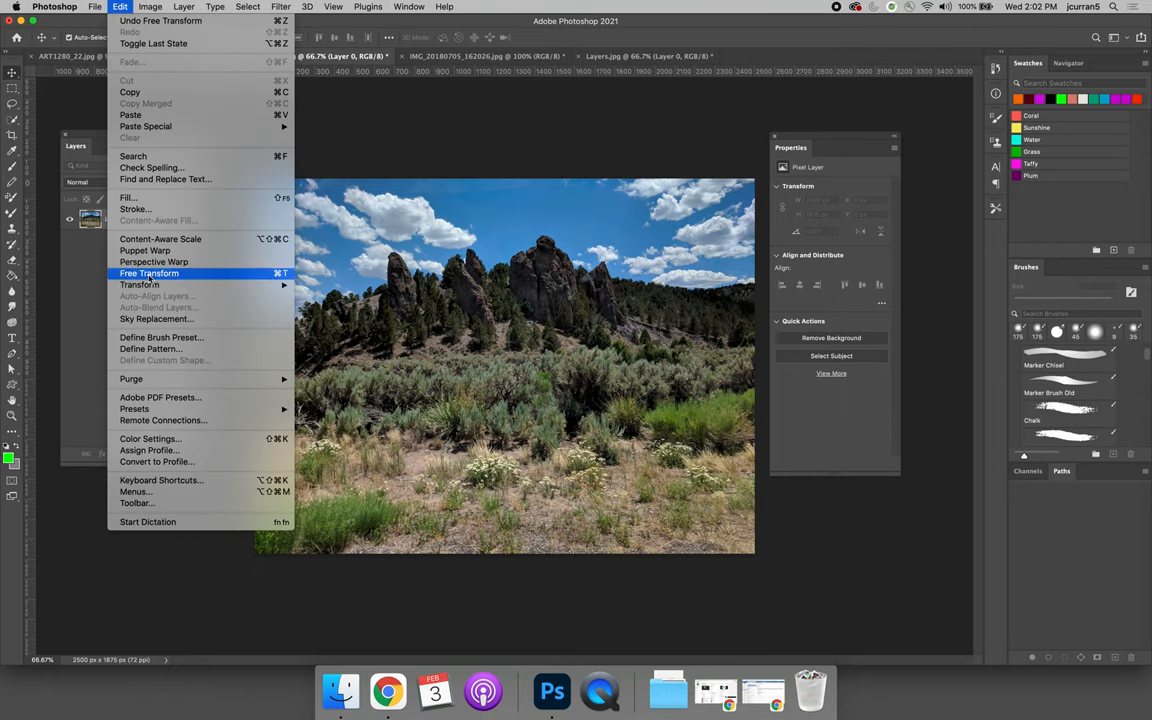
- Shrink Layer 0 and centre it on the transparent canvas, confirming the smaller size
{"action": "left_click", "coordinate": [148, 272]}
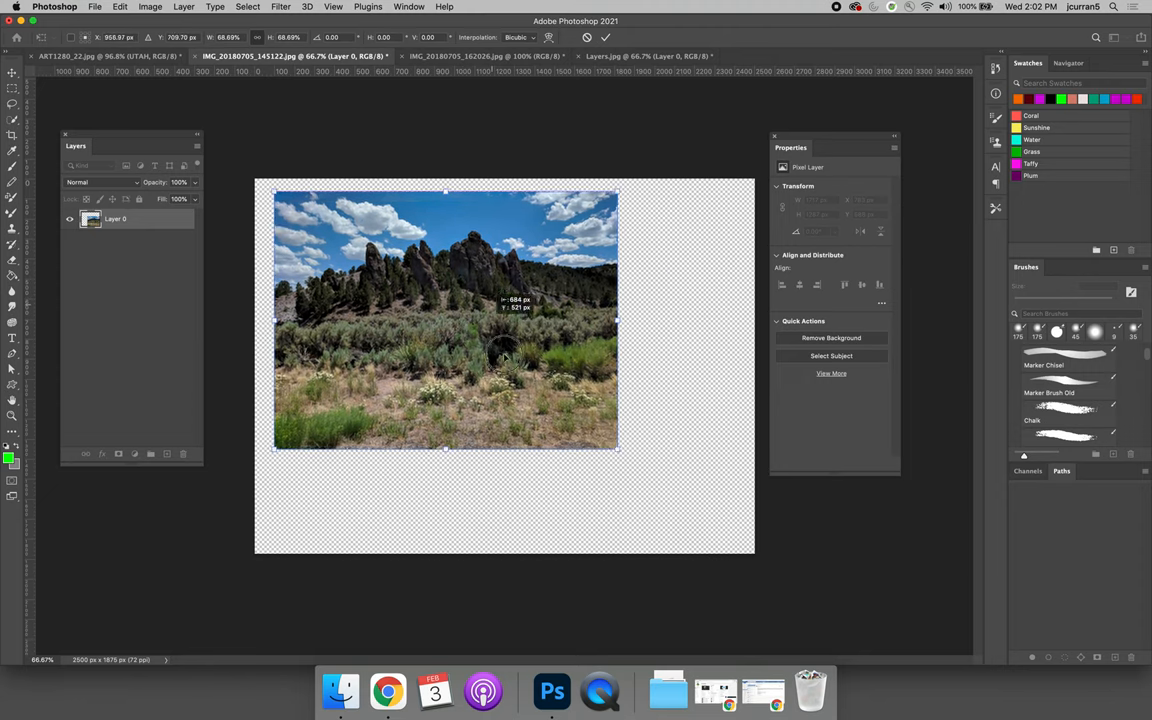
{"action": "left_click_drag", "start_coordinate": [444, 320], "coordinate": [480, 364]}
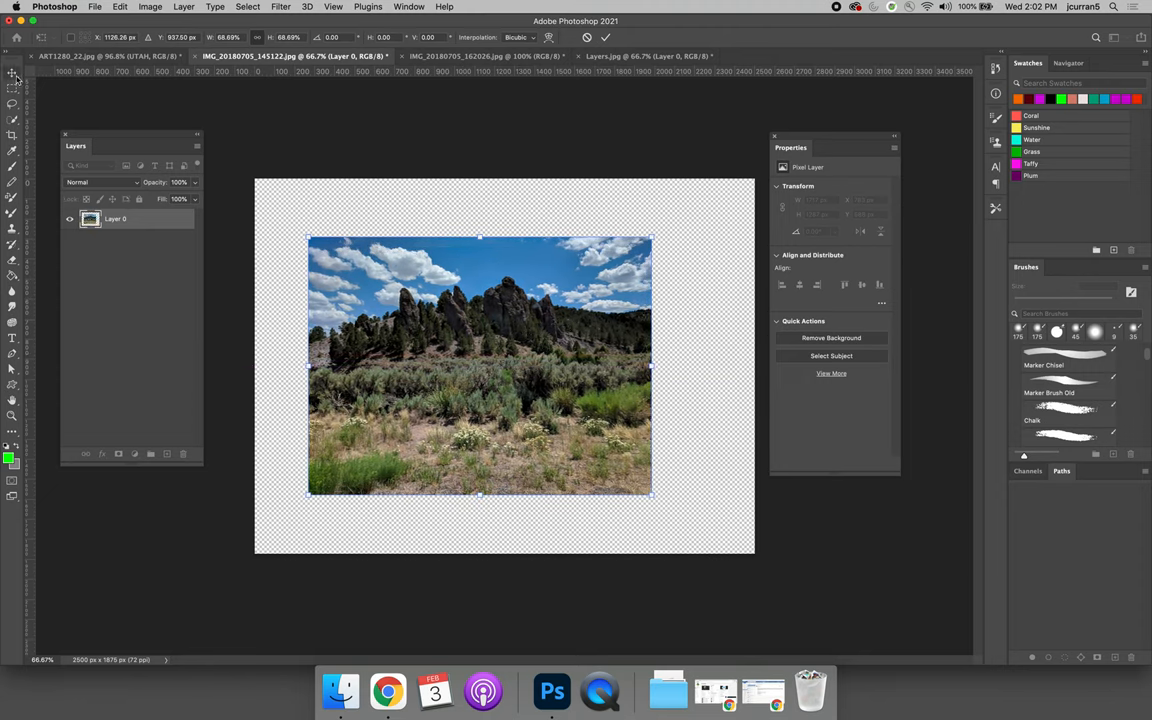
{"action": "left_click", "coordinate": [120, 8]}
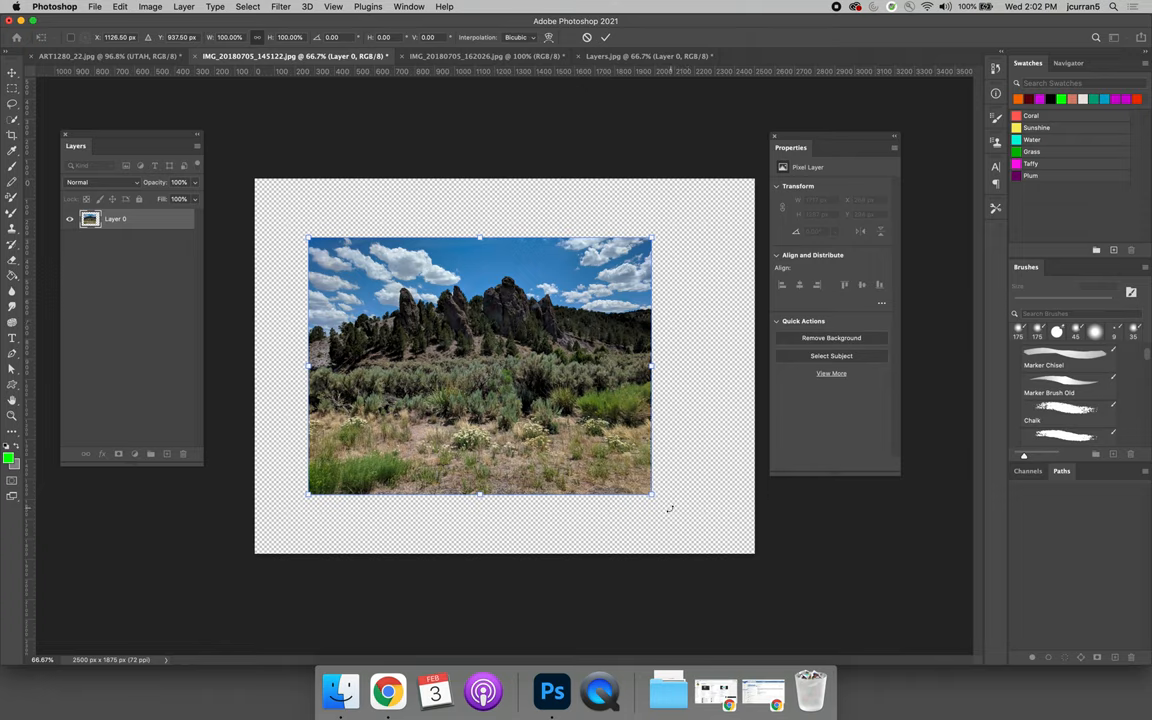
- Rotate the shrunken photo around its centre to a slight tilt
{"action": "left_click_drag", "start_coordinate": [650, 496], "coordinate": [680, 430]}
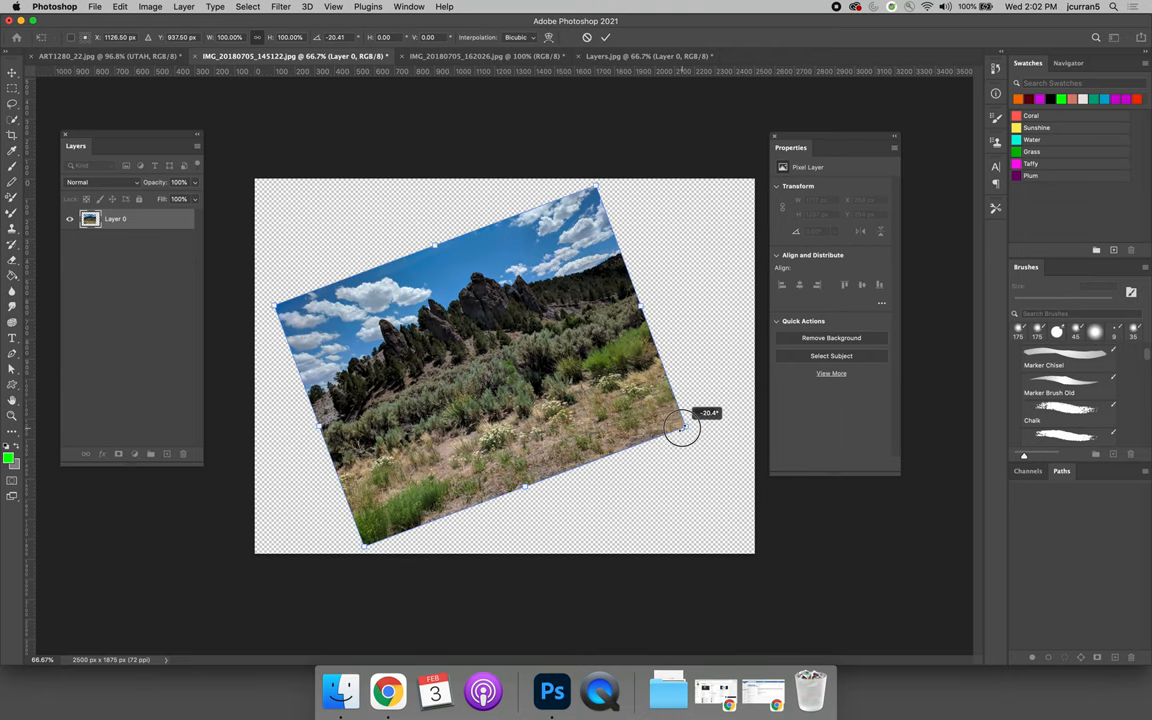
{"action": "left_click_drag", "start_coordinate": [680, 430], "coordinate": [620, 518]}
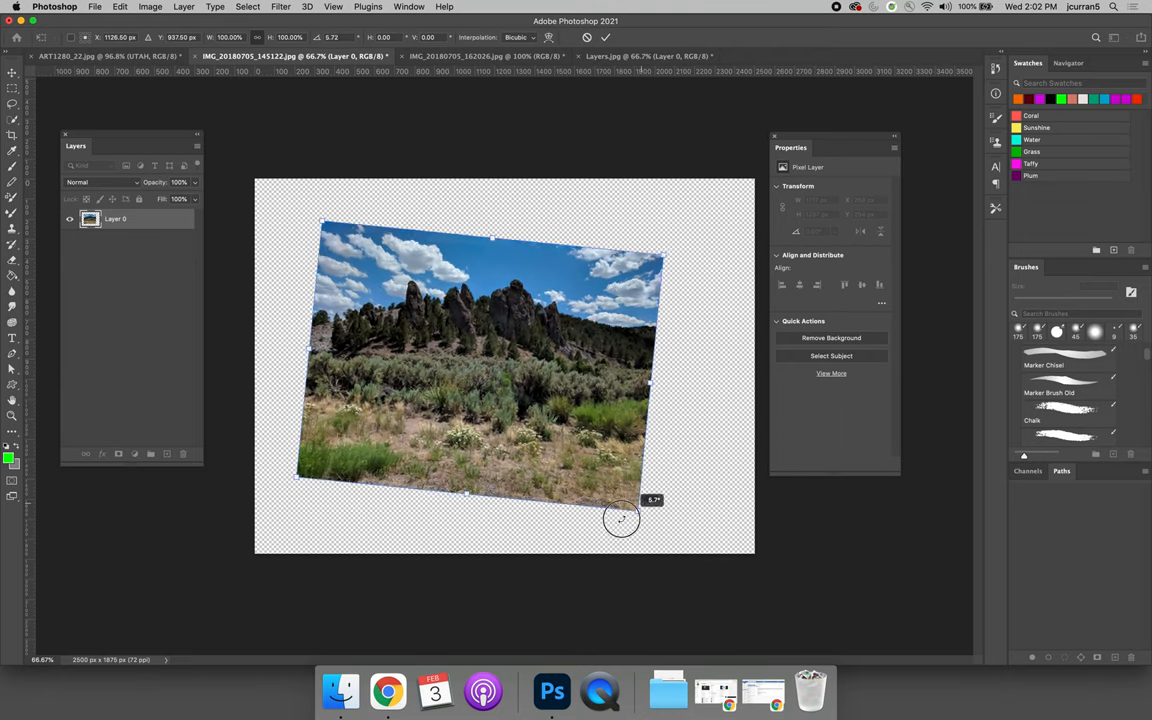